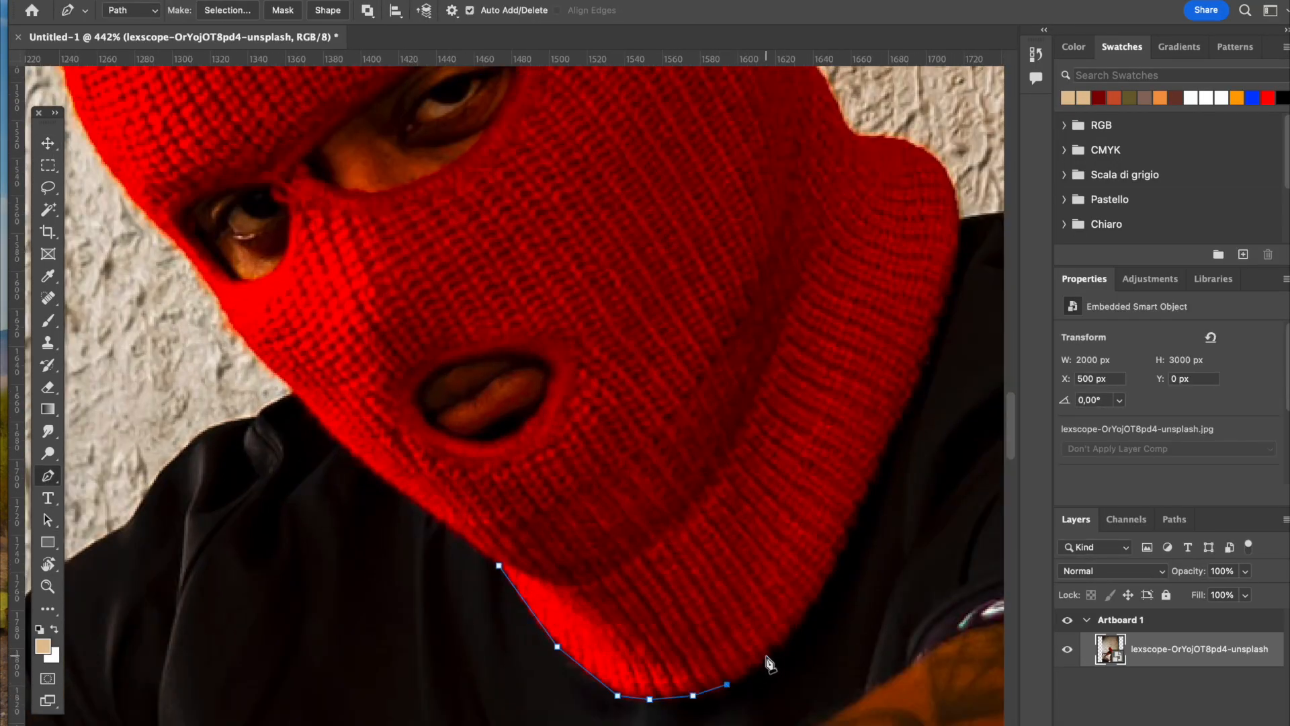
Step: Trace the red ski-mask outline with Pen tool anchor points
{"action": "left_click", "coordinate": [888, 442]}
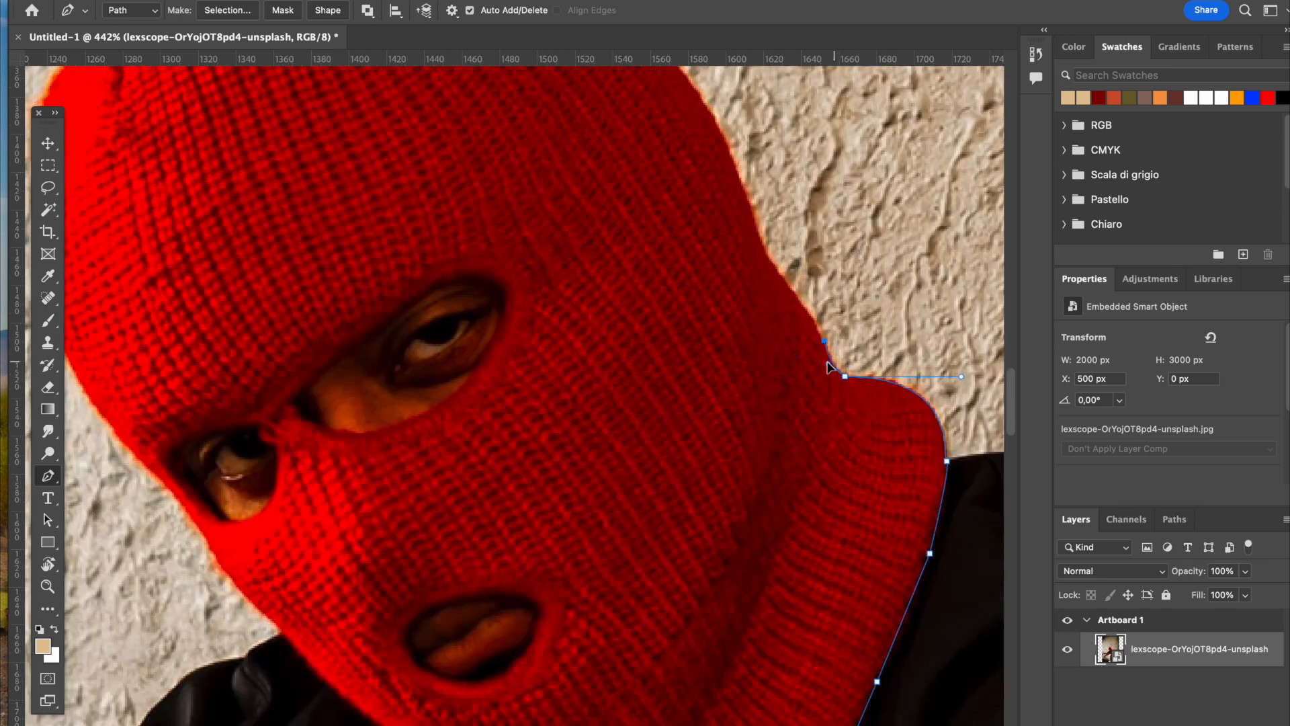
{"action": "left_click", "coordinate": [765, 260]}
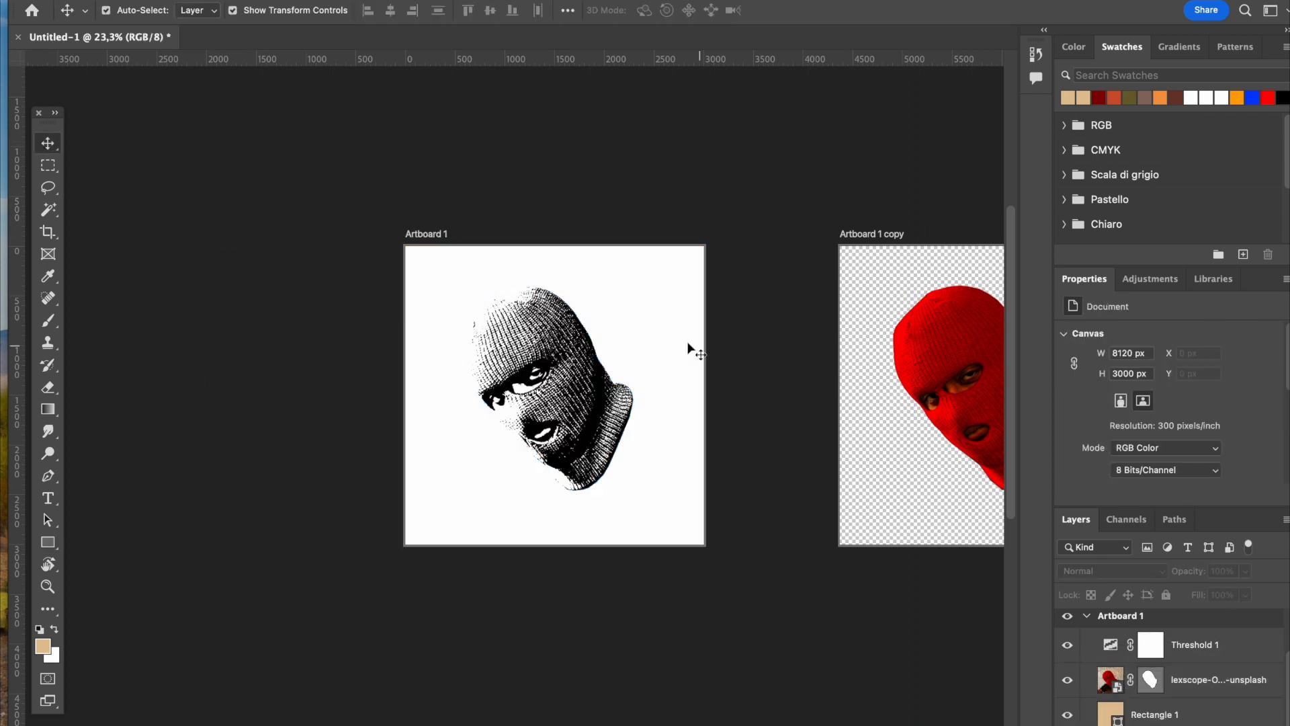
Step: Fill the background rectangle red and apply a red-to-white Gradient Map to the head
{"action": "left_click", "coordinate": [1153, 713]}
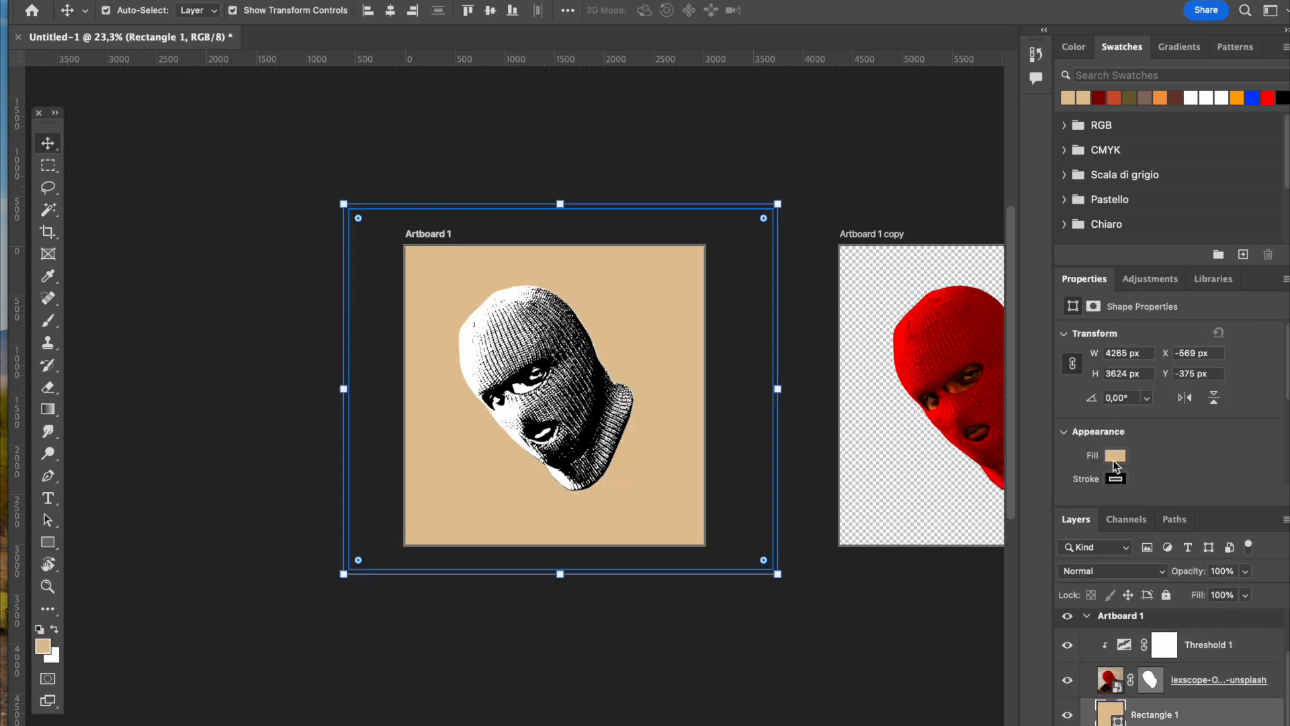
{"action": "left_click", "coordinate": [1115, 454]}
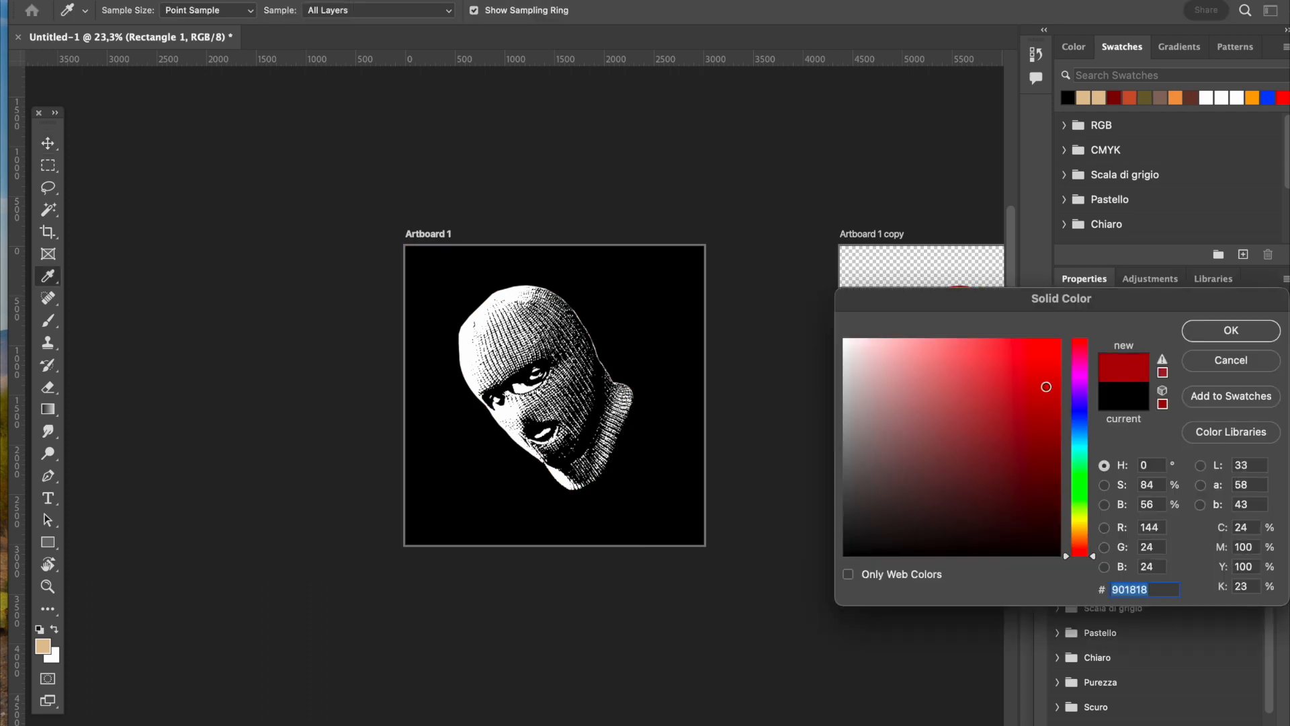
{"action": "left_click", "coordinate": [1229, 330]}
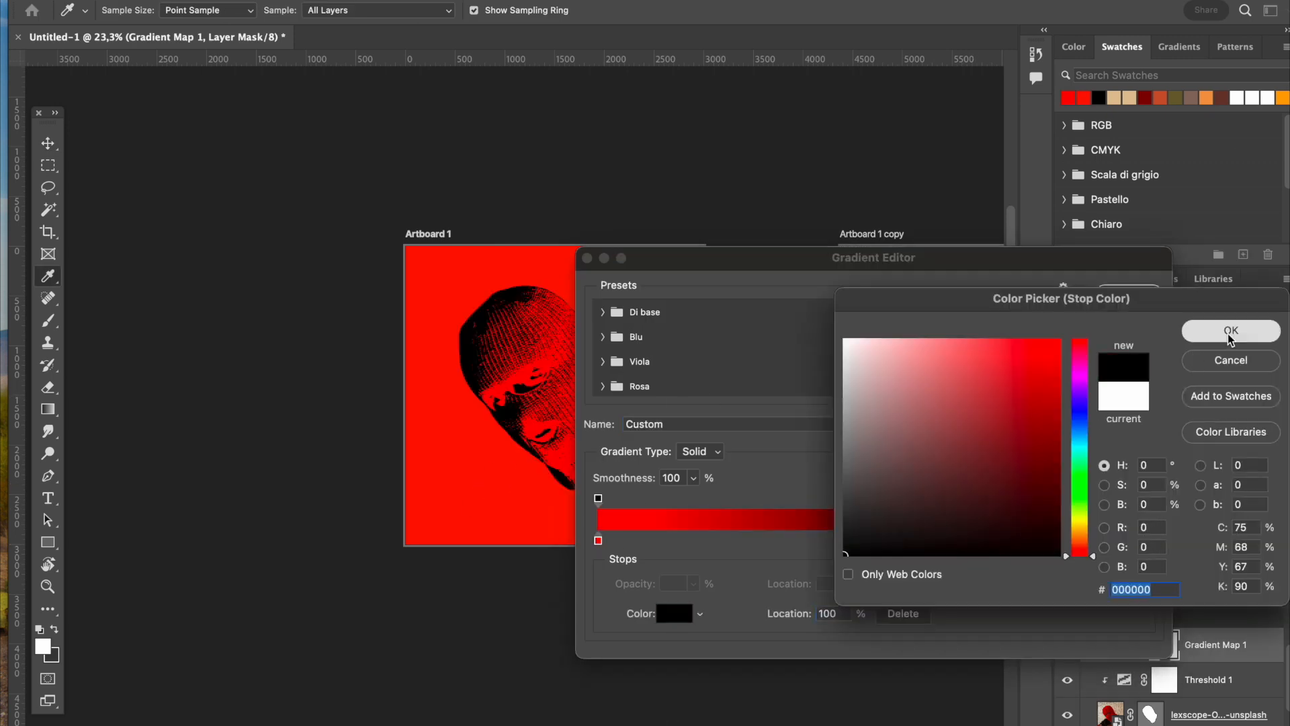
{"action": "left_click", "coordinate": [1231, 330]}
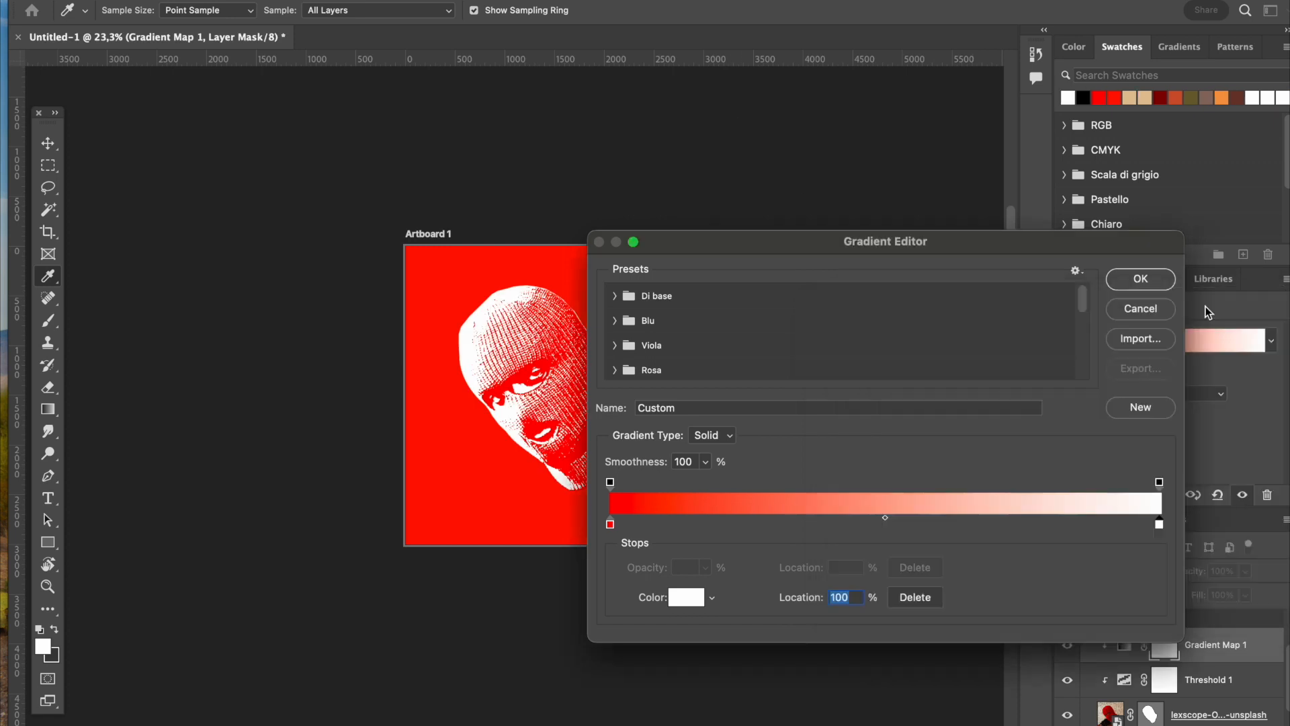
{"action": "left_click", "coordinate": [1139, 279]}
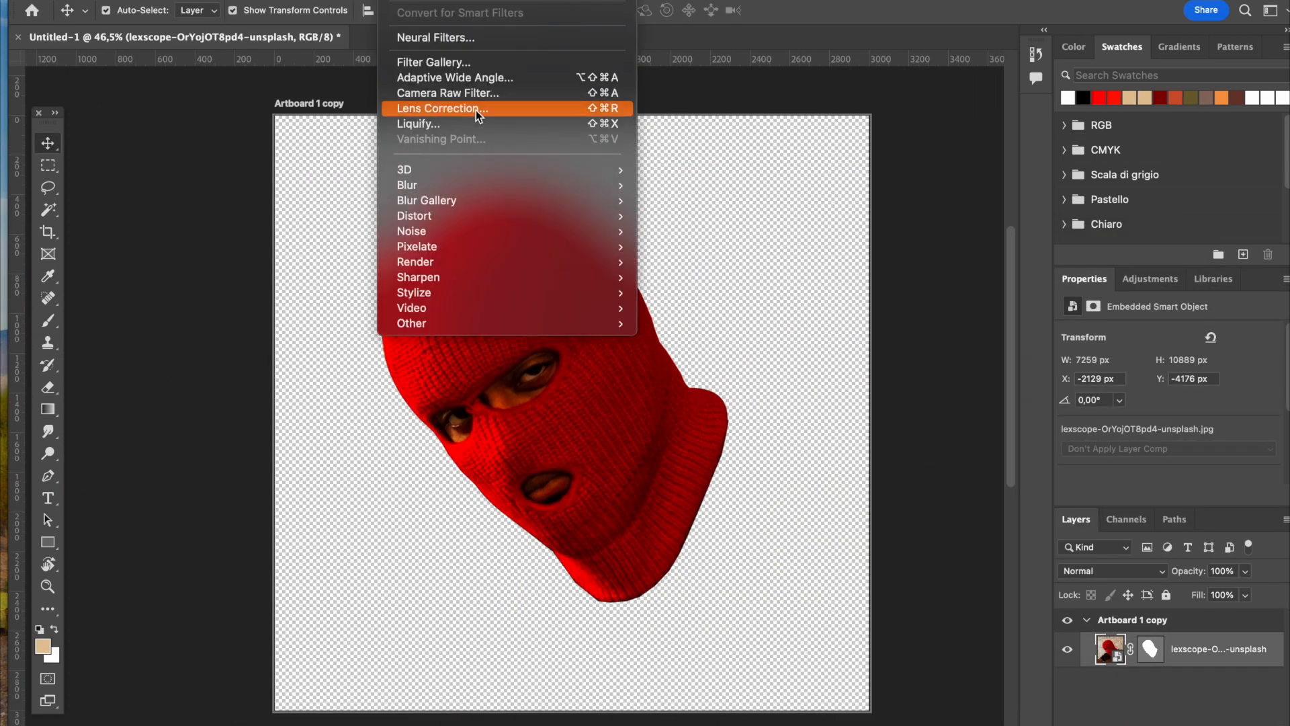
Step: Apply a Camera Raw Filter raising brightness, contrast, texture and vibrance on the mask cutout
{"action": "left_click", "coordinate": [447, 92]}
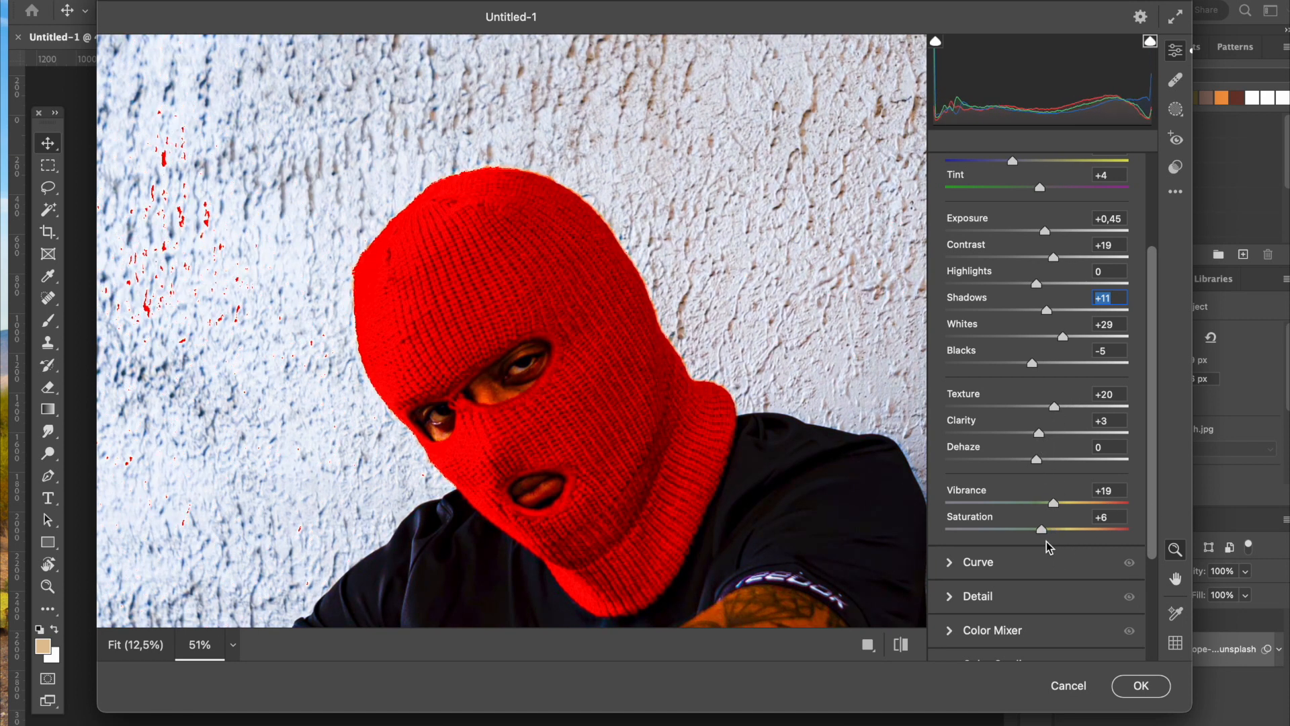
{"action": "left_click", "coordinate": [1140, 685]}
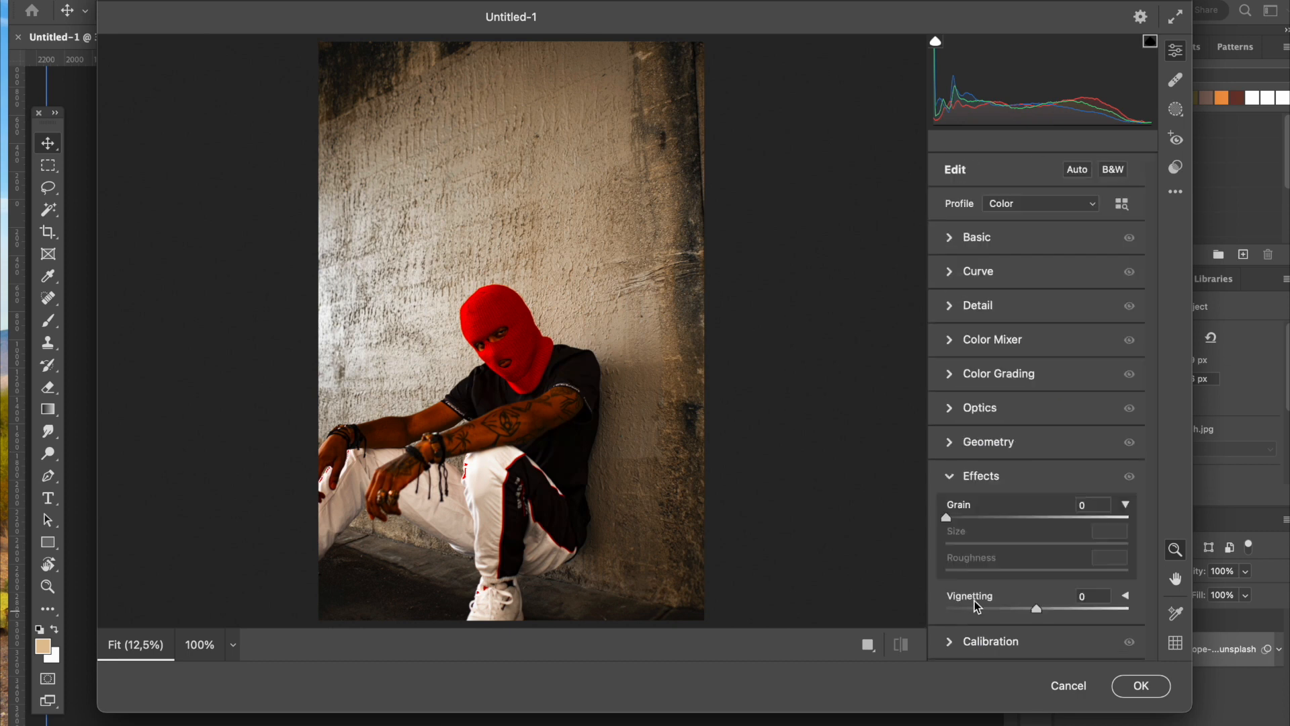
{"action": "left_click", "coordinate": [1140, 685]}
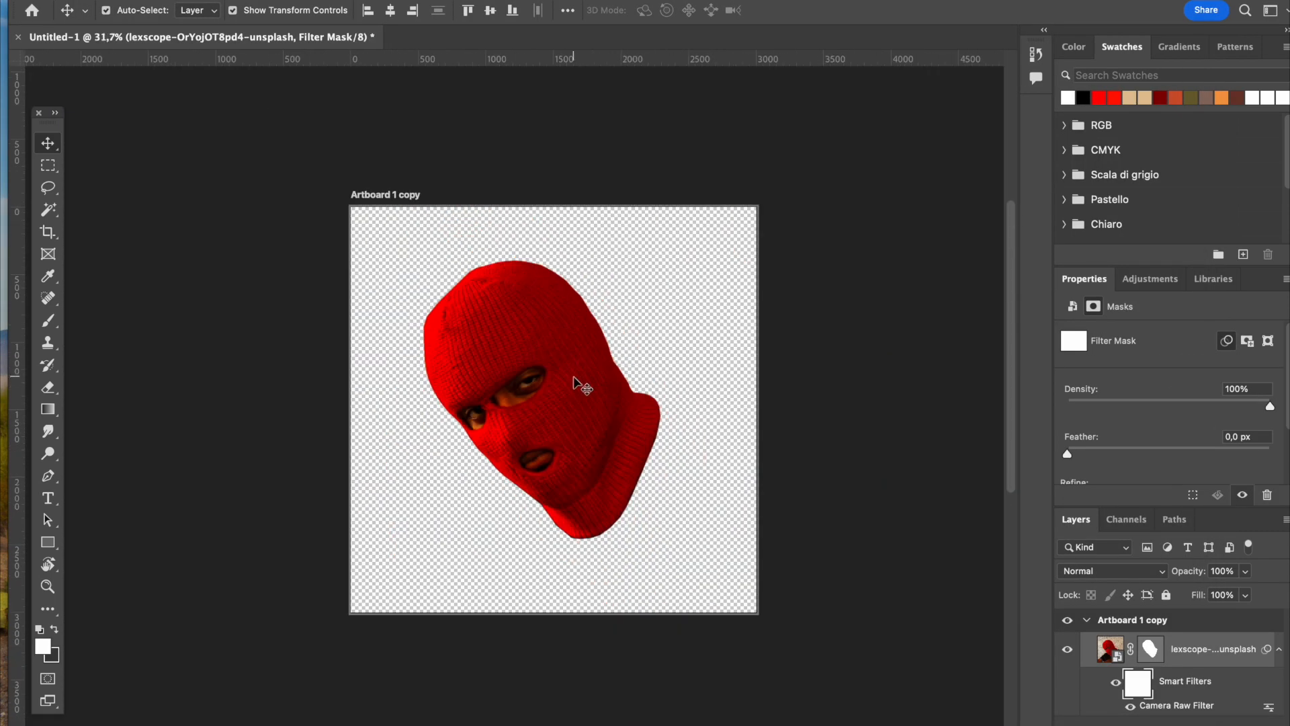
{"action": "mouse_move", "coordinate": [190, 278]}
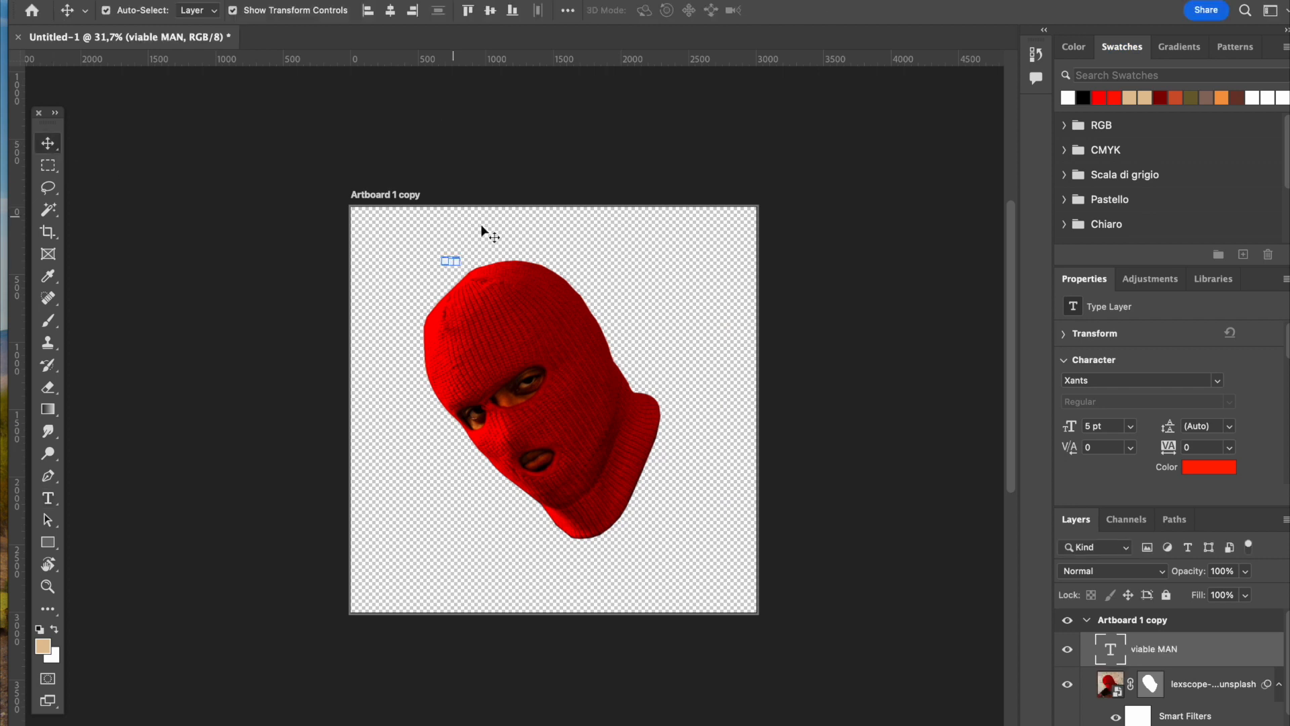
Step: Set the title text in Monument Extended, found by searching 'monum' in favourites
{"action": "left_click", "coordinate": [210, 77]}
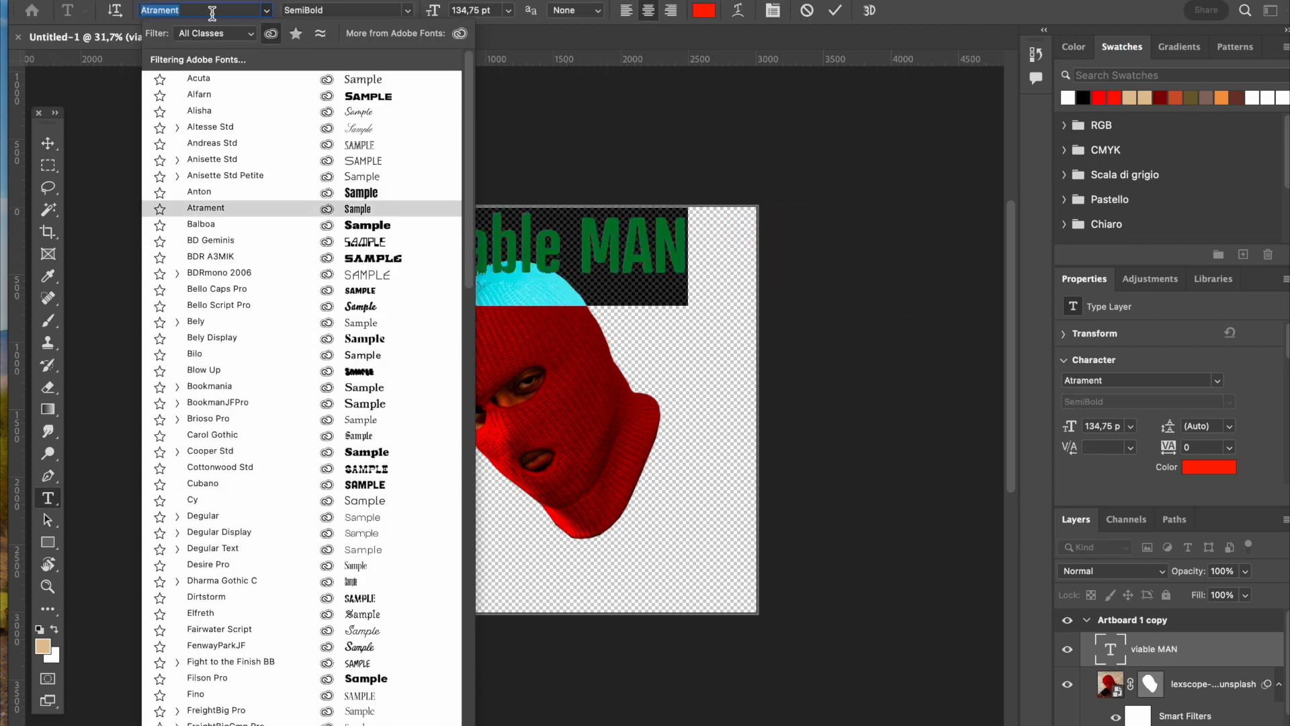
{"action": "type", "text": "monum"}
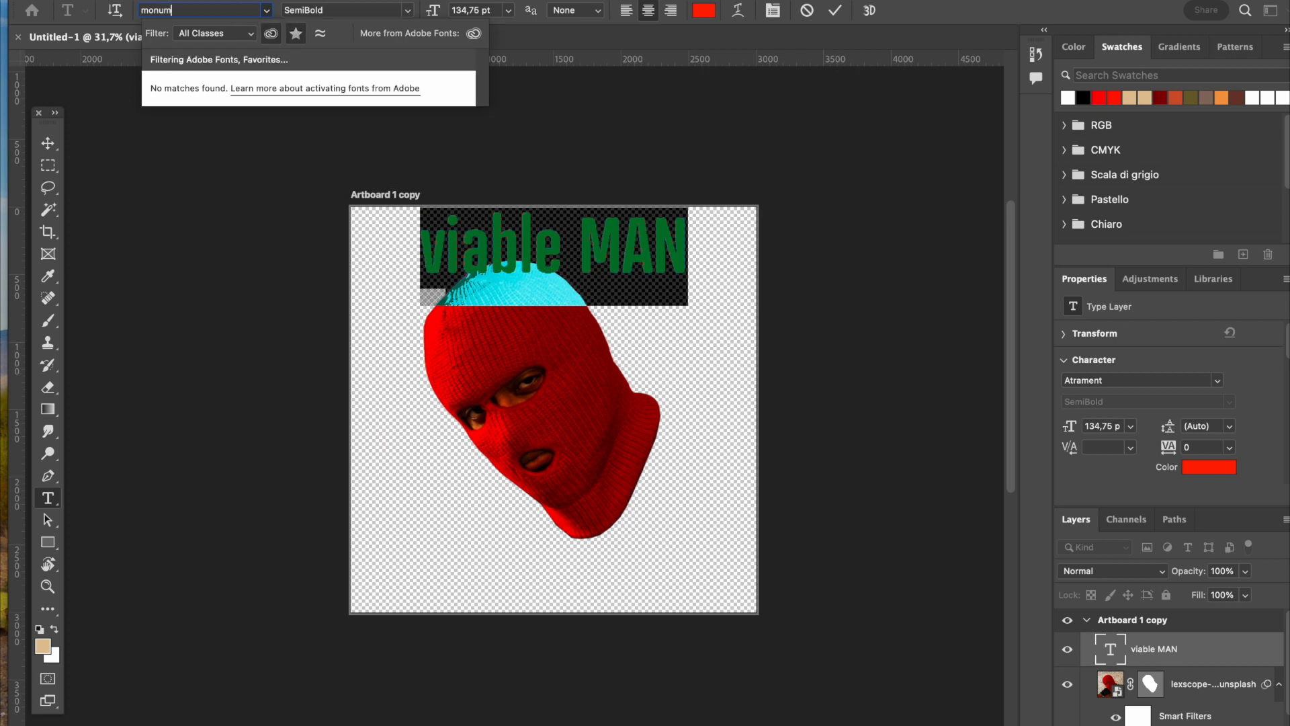
{"action": "left_click", "coordinate": [229, 547]}
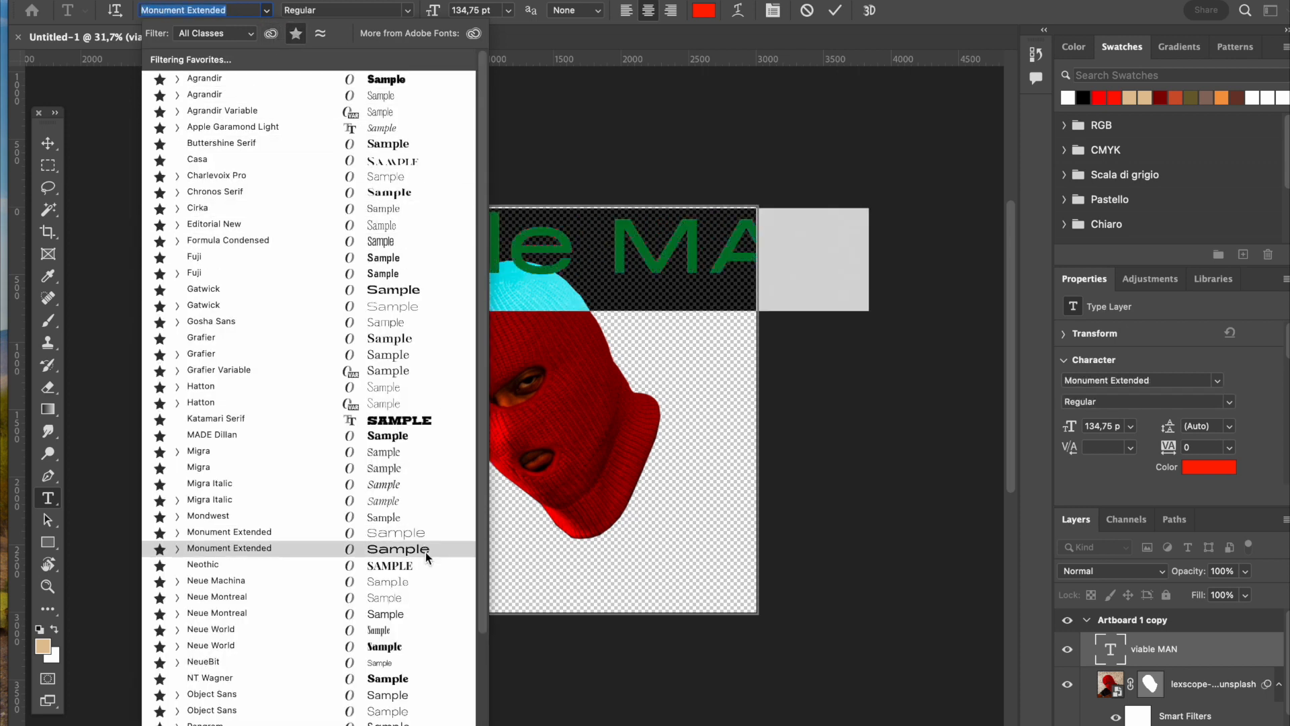
{"action": "left_click", "coordinate": [210, 678]}
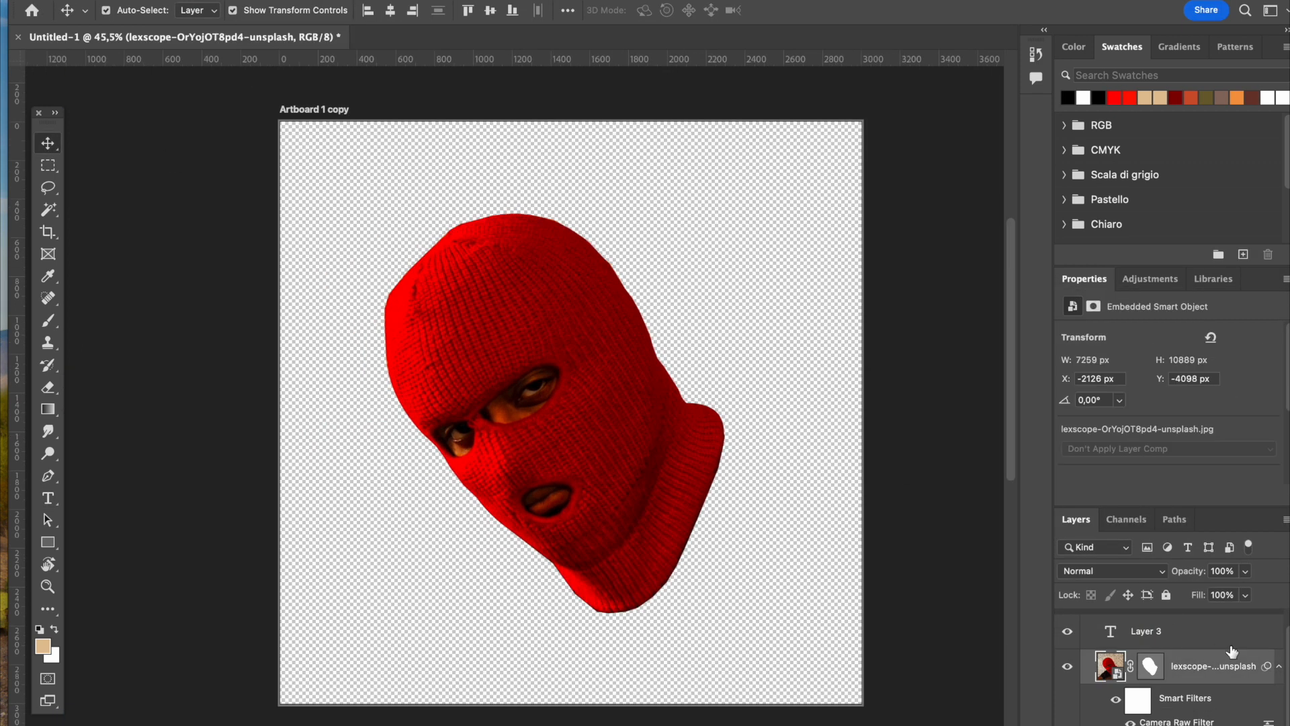
{"action": "mouse_move", "coordinate": [1241, 721]}
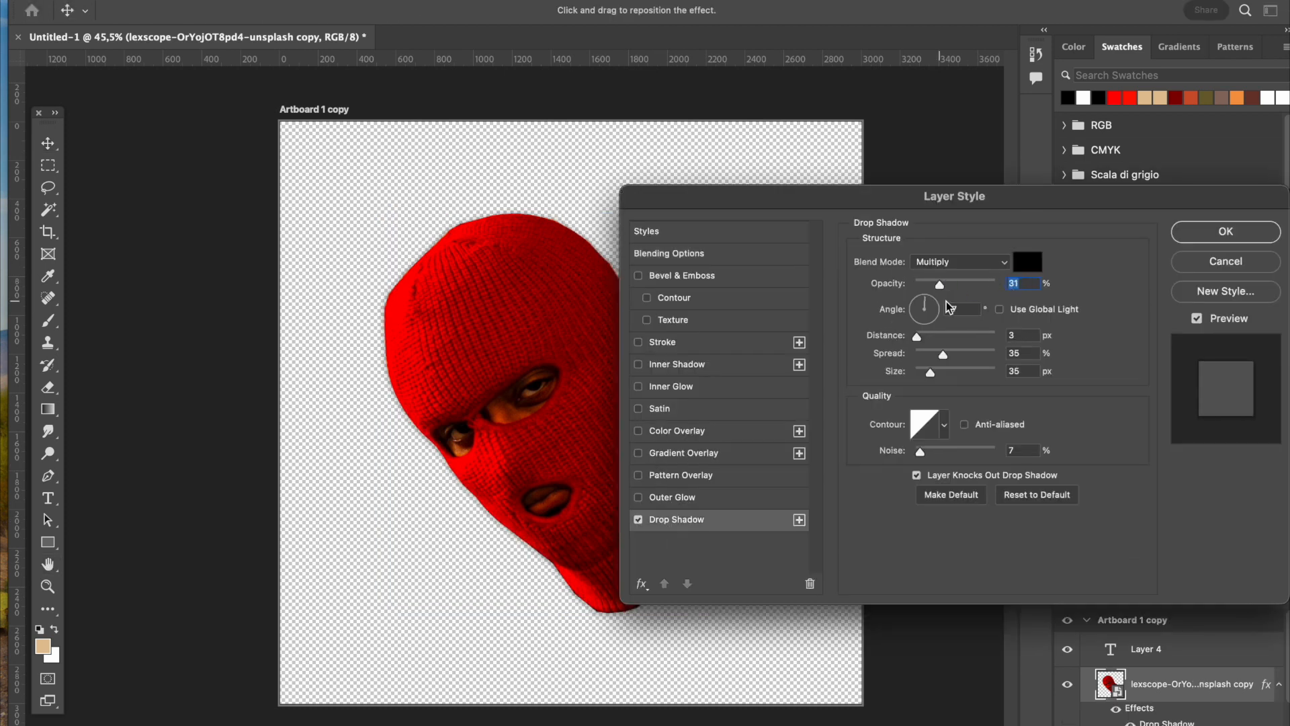
Step: Apply a drop shadow: opacity 31%, distance 3, spread and size 35, noise 7%
{"action": "left_click", "coordinate": [1223, 231]}
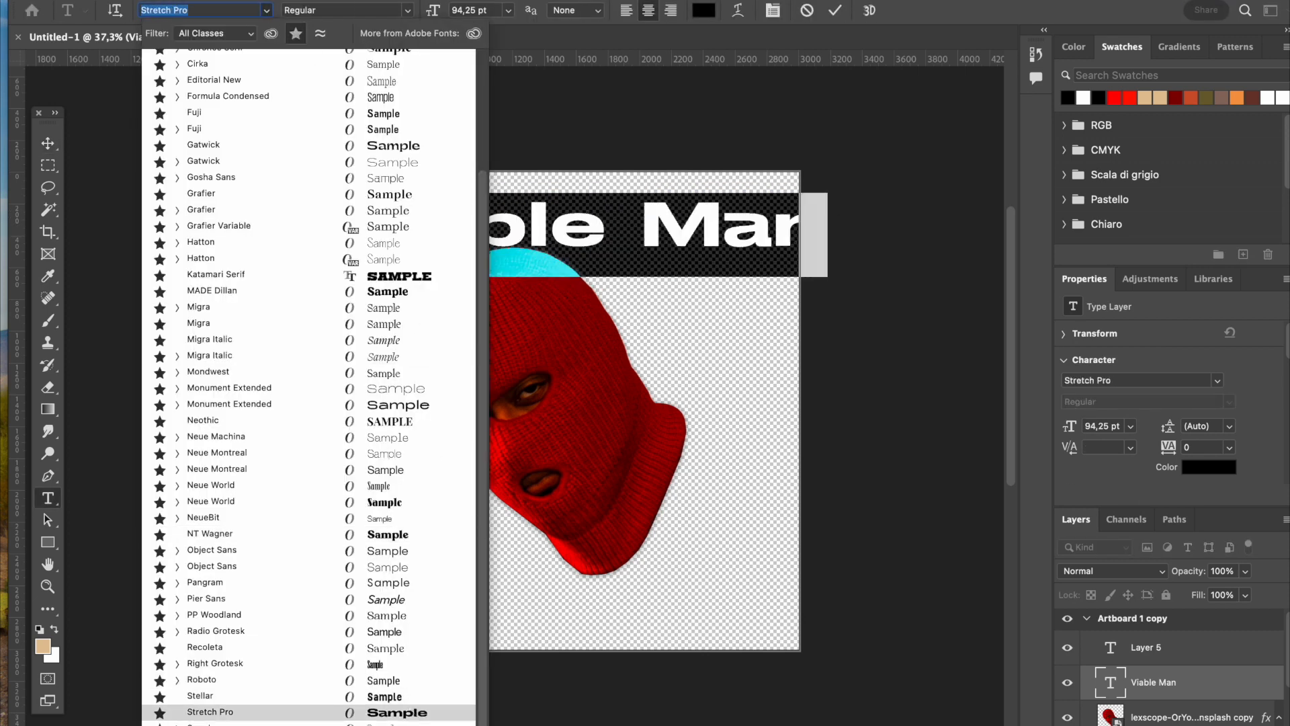
Step: Try Stretch Pro on the title, then set VIABLE in Neothic
{"action": "left_click", "coordinate": [209, 712]}
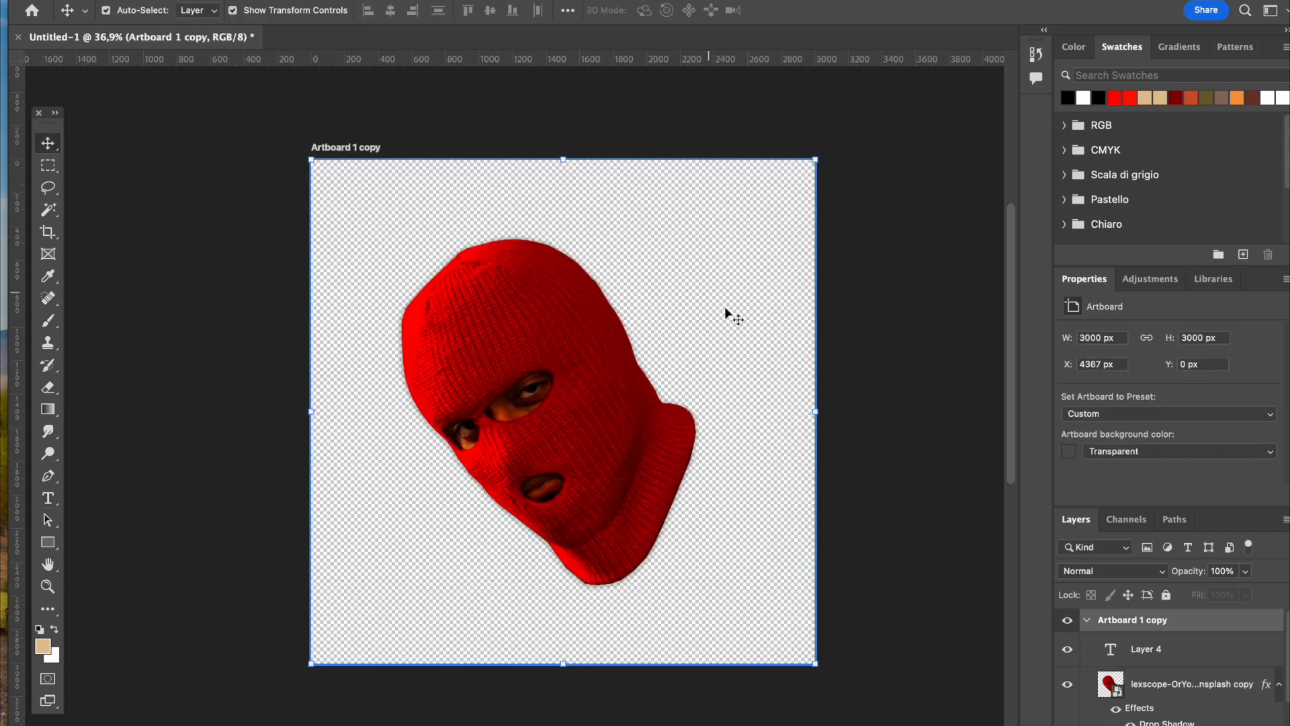
{"action": "left_click", "coordinate": [256, 11]}
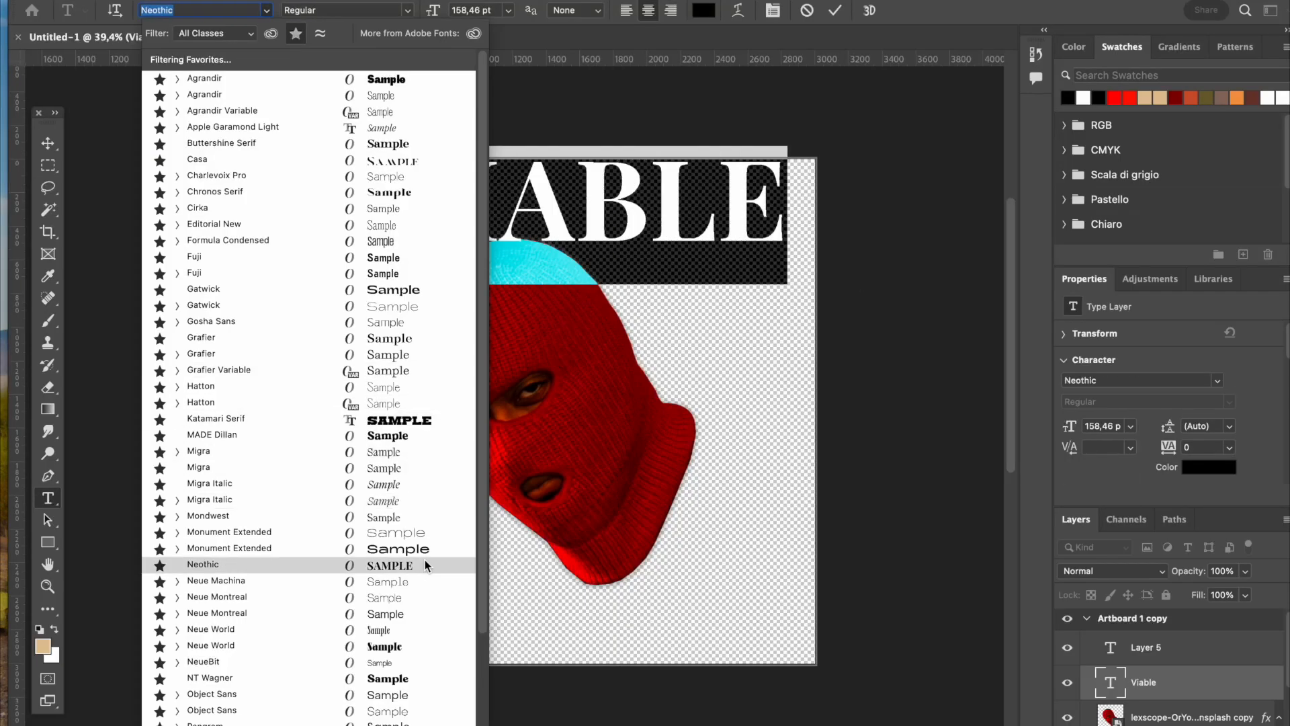
{"action": "left_click", "coordinate": [202, 564]}
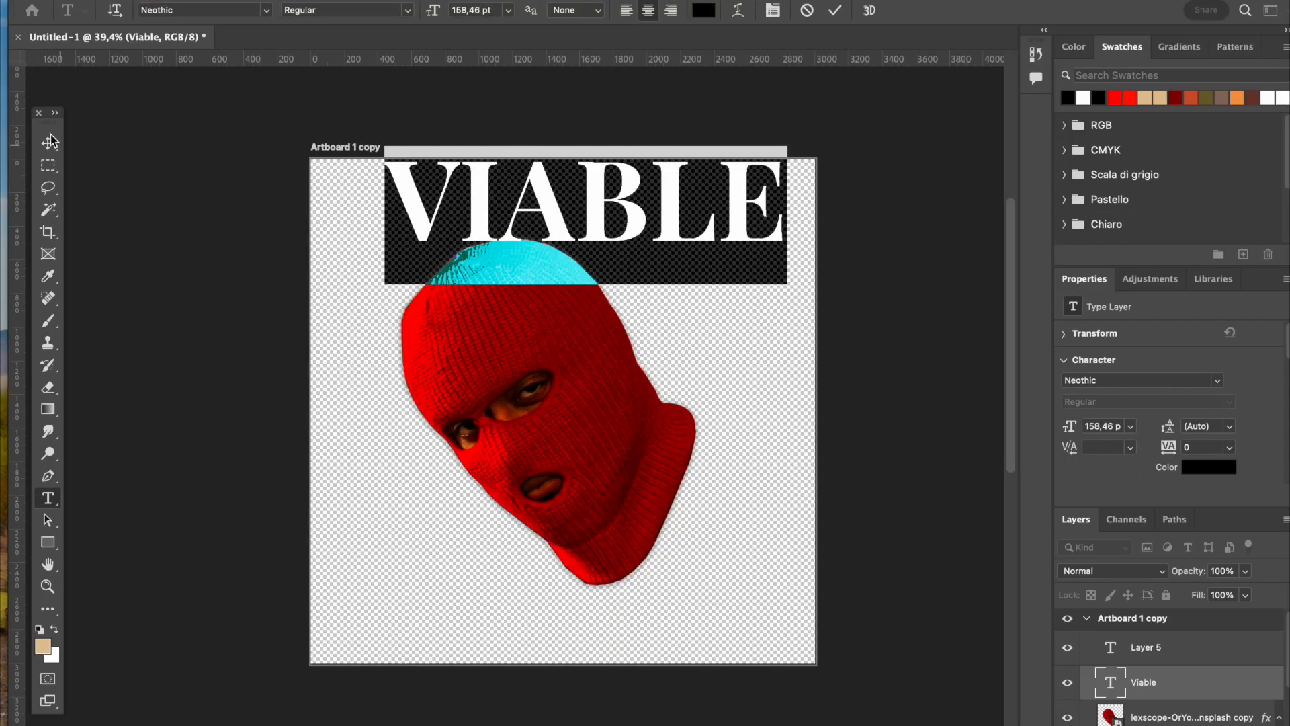
{"action": "left_click", "coordinate": [48, 142]}
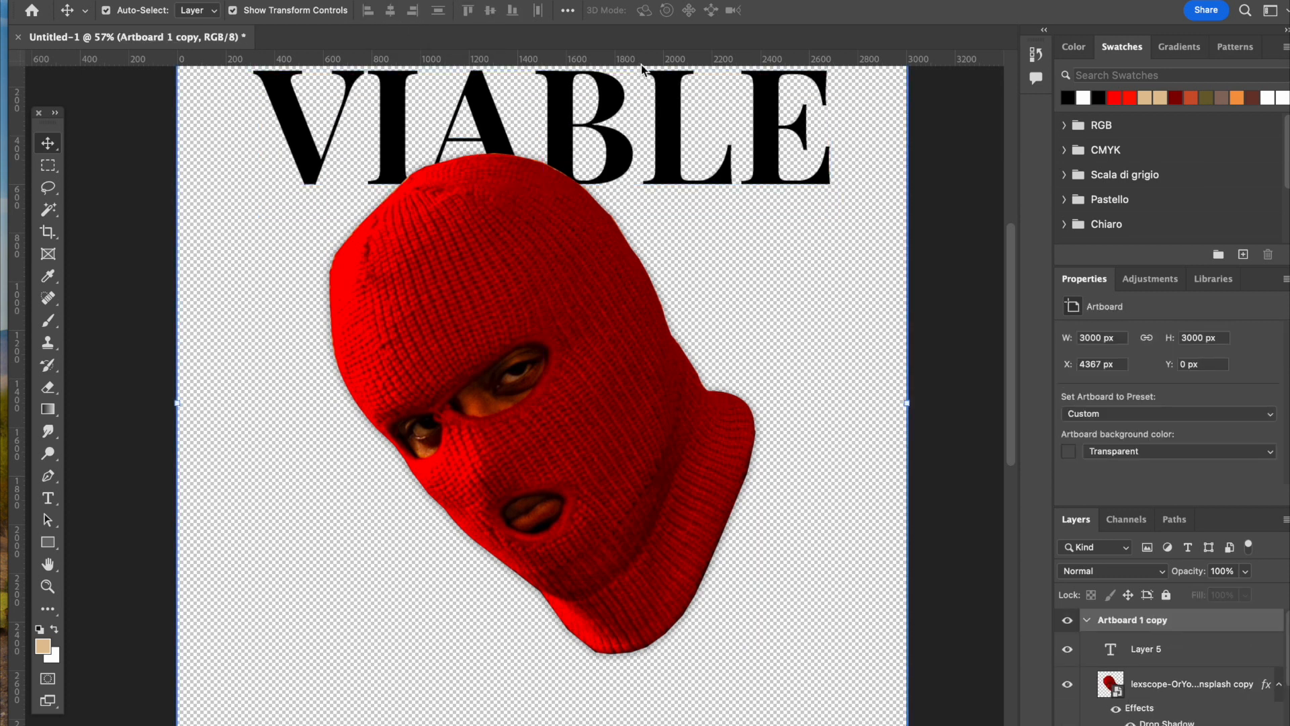
Step: Preview Pier Sans italic, then return the title to Neothic Regular
{"action": "left_click", "coordinate": [205, 10]}
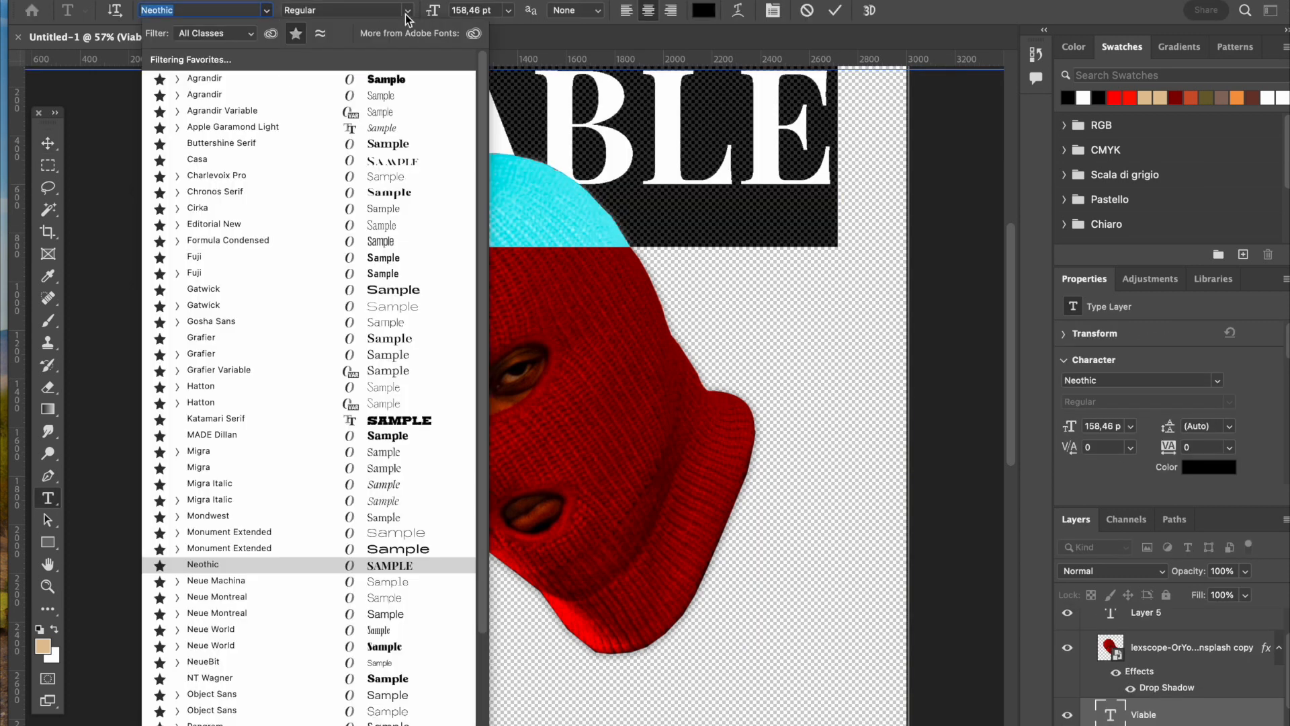
{"action": "left_click", "coordinate": [205, 598]}
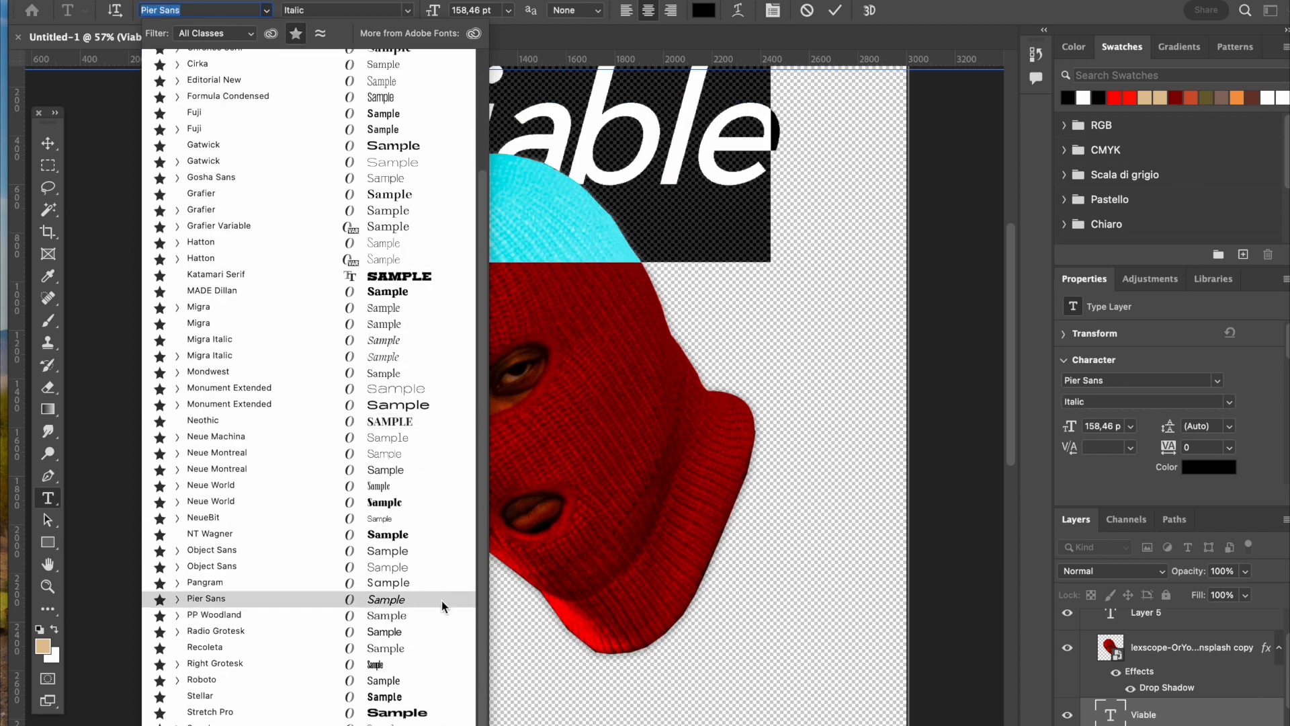
{"action": "type", "text": "neo"}
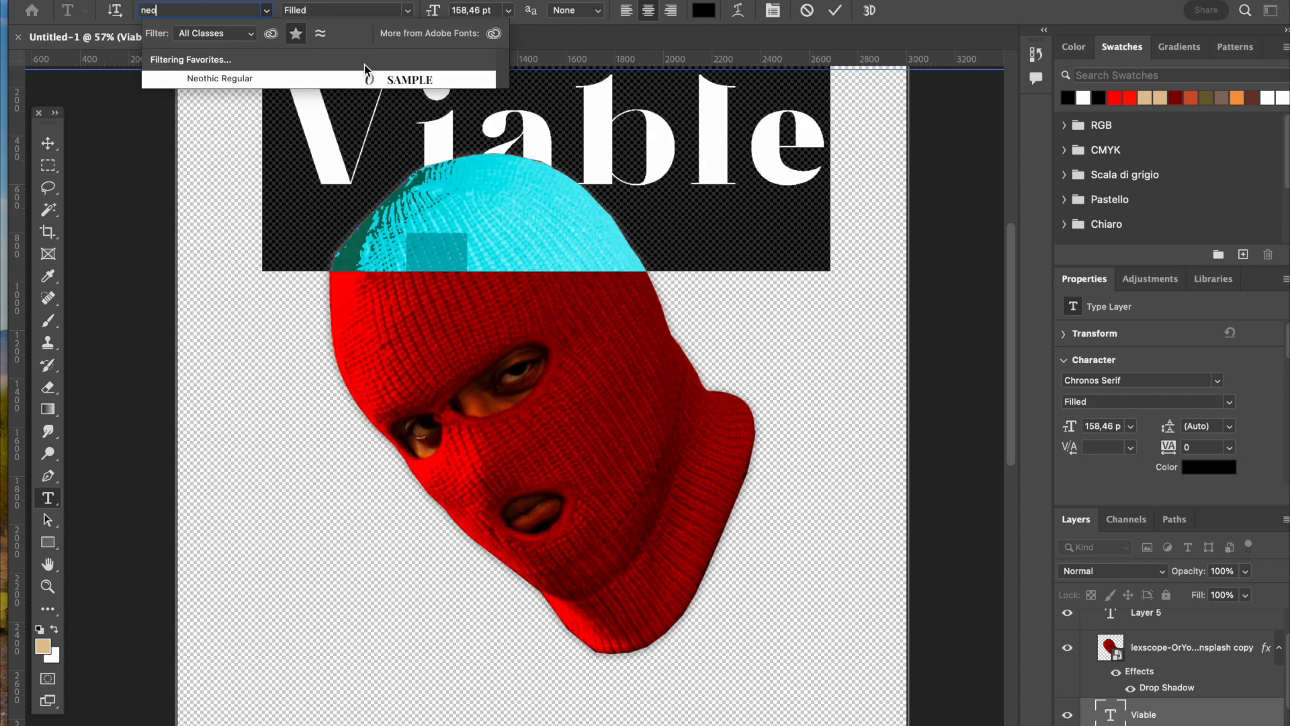
{"action": "left_click", "coordinate": [220, 78]}
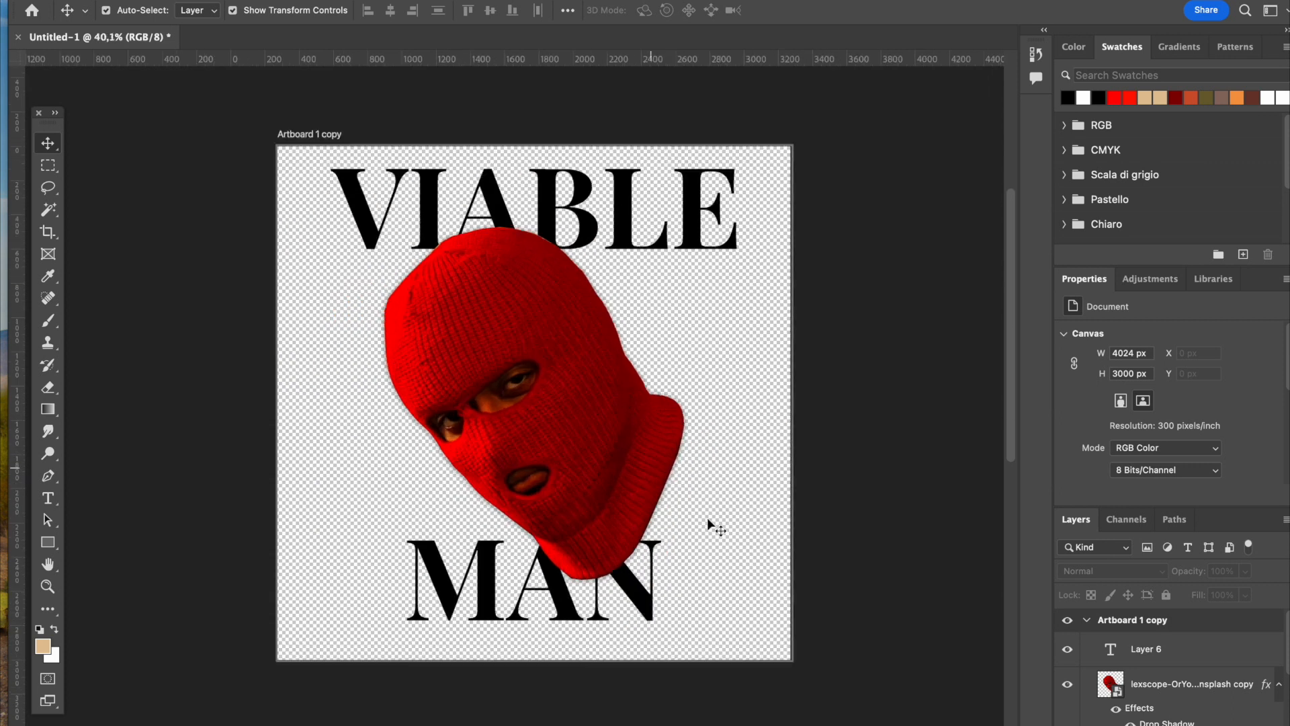
Step: Add inner glow and inner shadow to the mask, then search Google for a bullet PNG
{"action": "scroll", "scroll_direction": "down", "scroll_amount": 3}
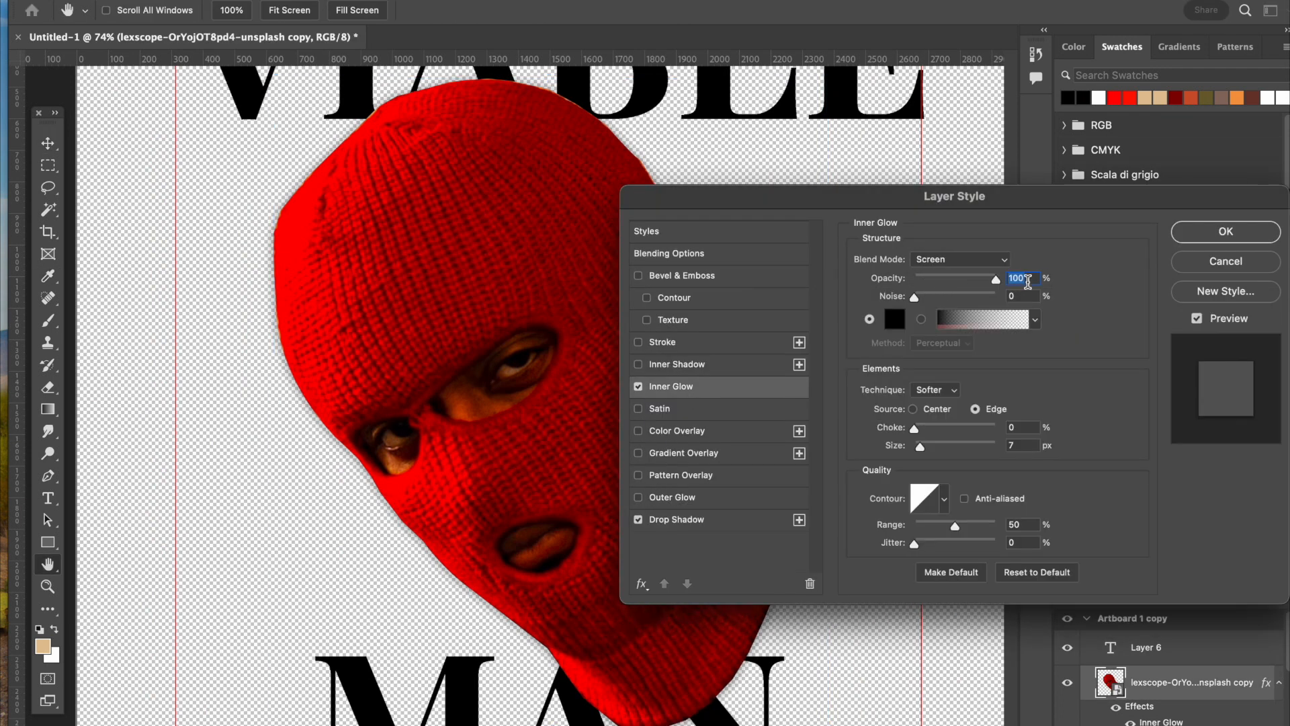
{"action": "left_click", "coordinate": [677, 364]}
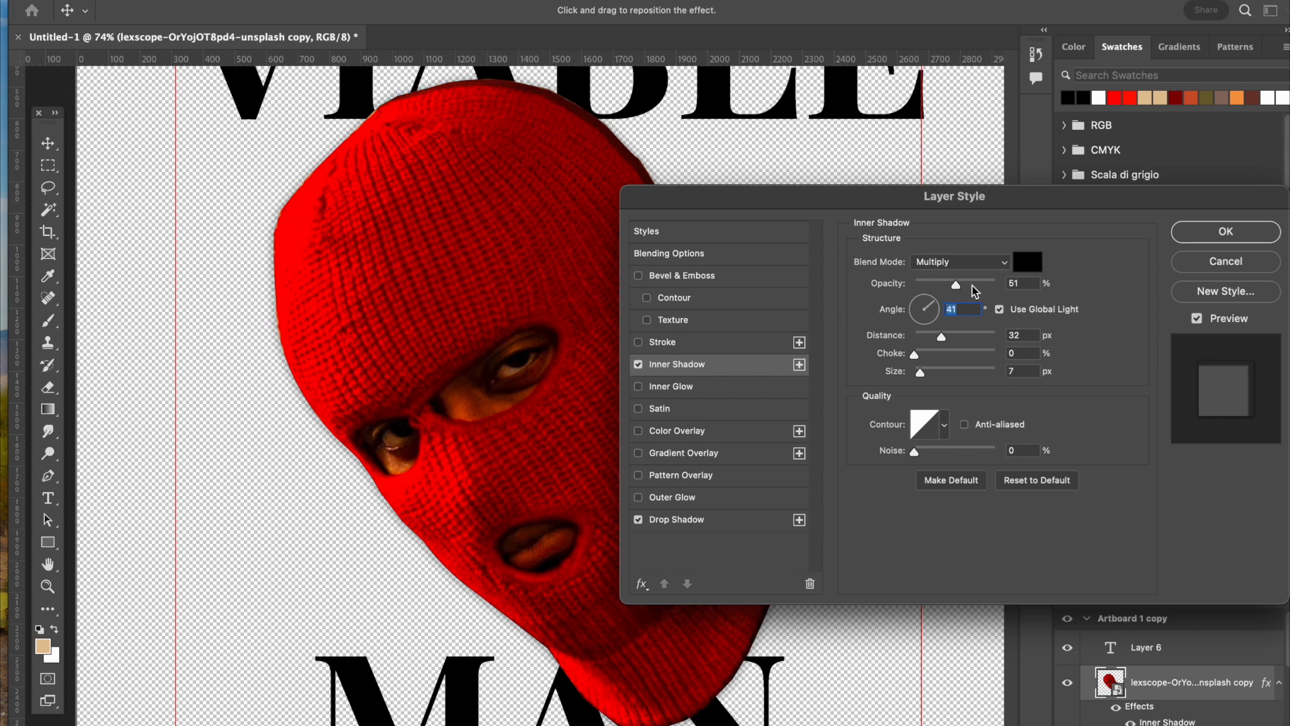
{"action": "left_click", "coordinate": [1225, 231]}
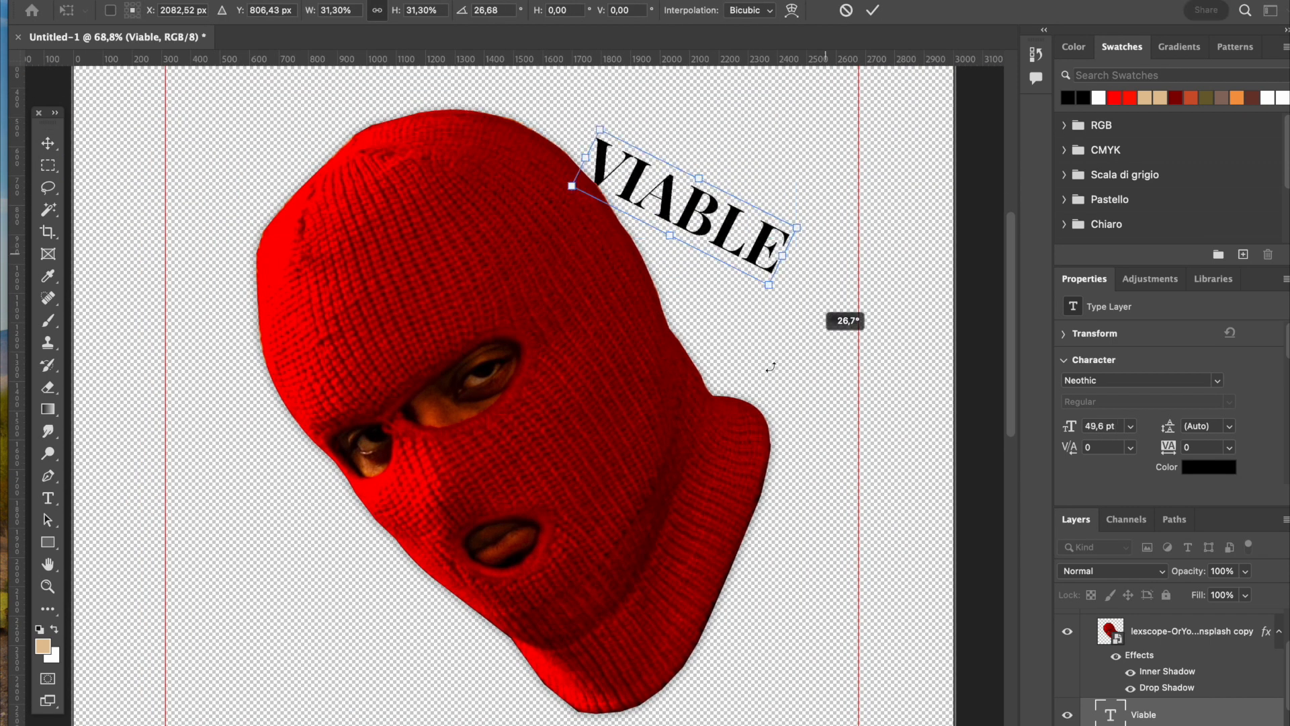
{"action": "left_click", "coordinate": [873, 10]}
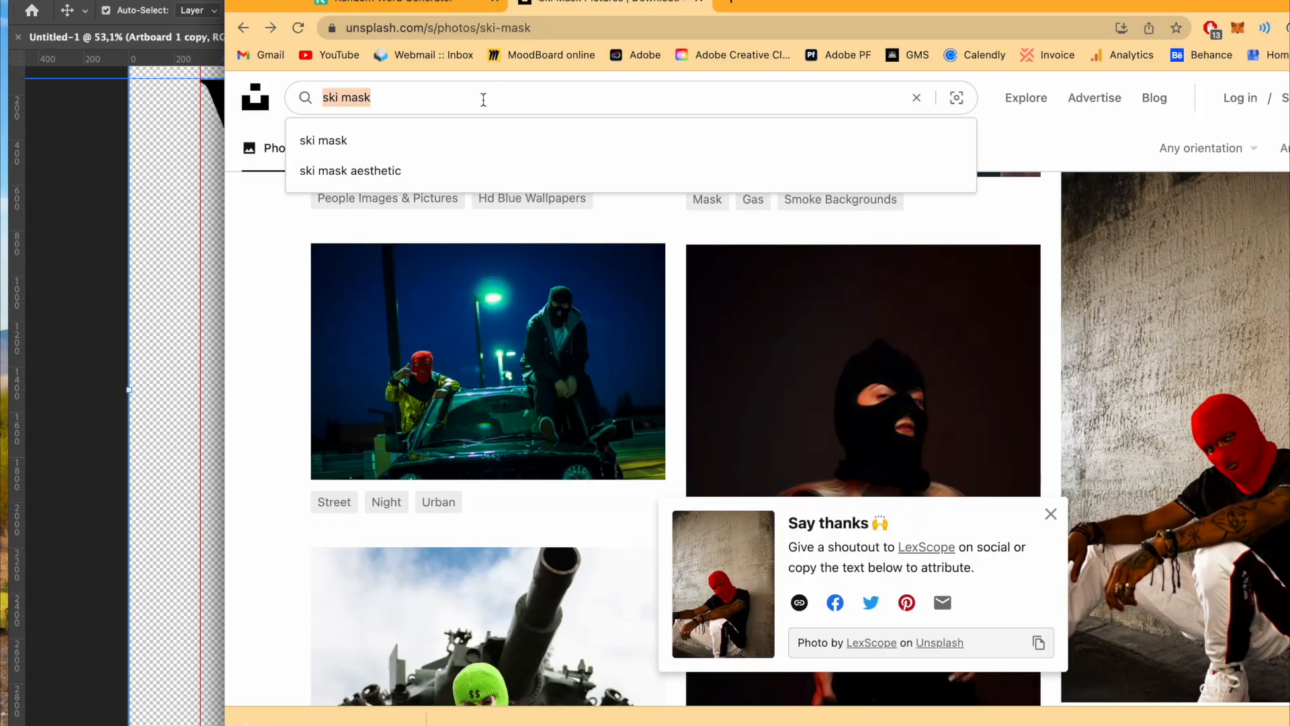
{"action": "left_click", "coordinate": [773, 2]}
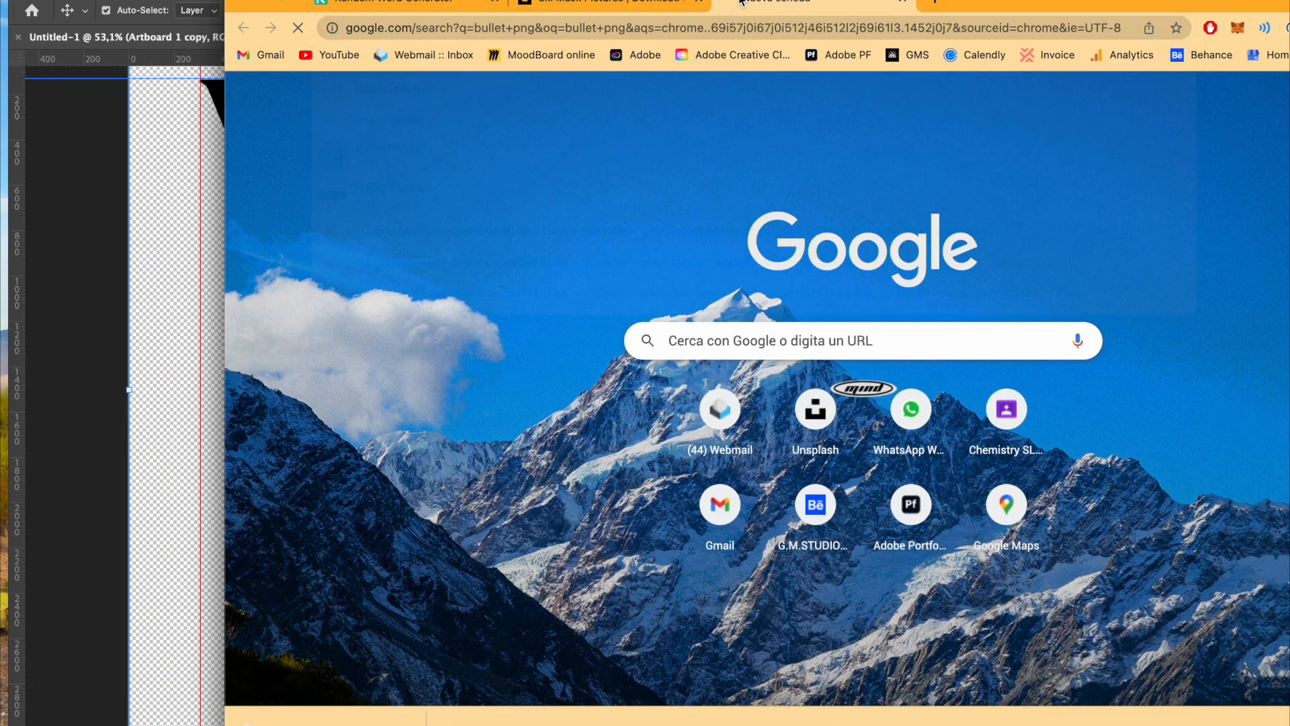
{"action": "left_click", "coordinate": [331, 198]}
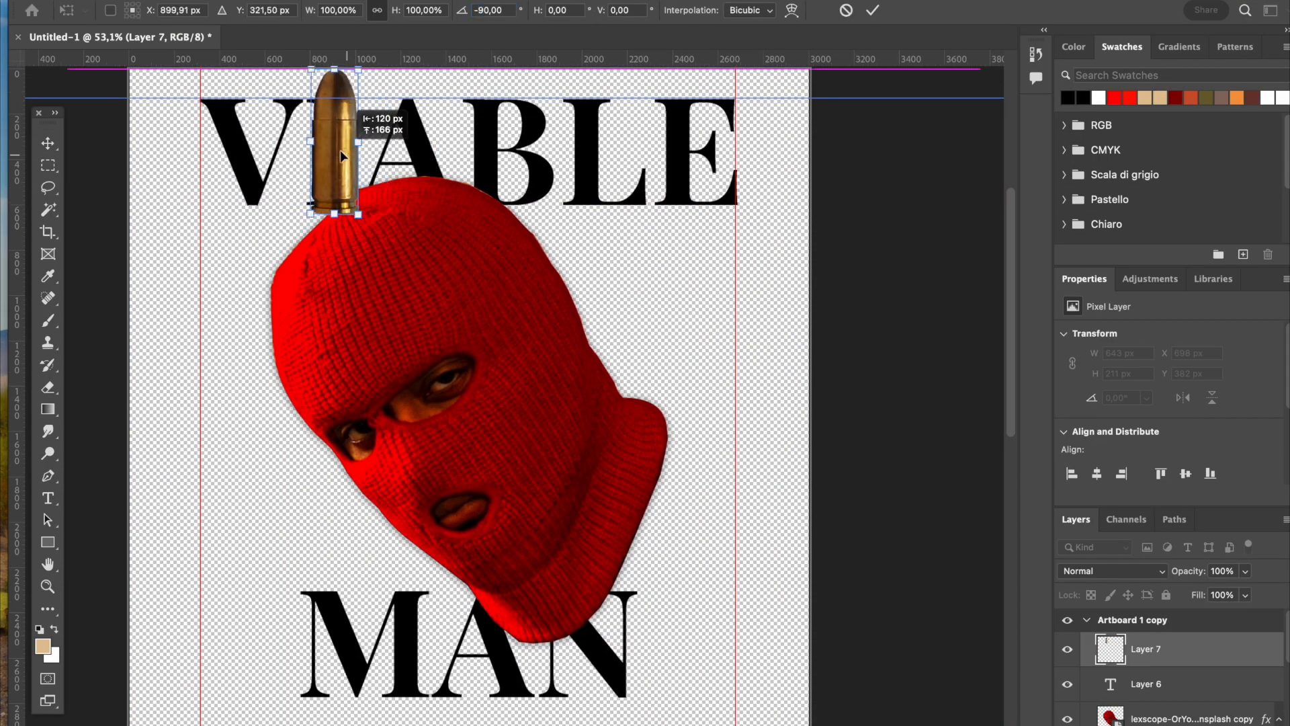
Step: Commit the placed, scaled bullet PNG into the I of VIABLE
{"action": "left_click", "coordinate": [872, 10]}
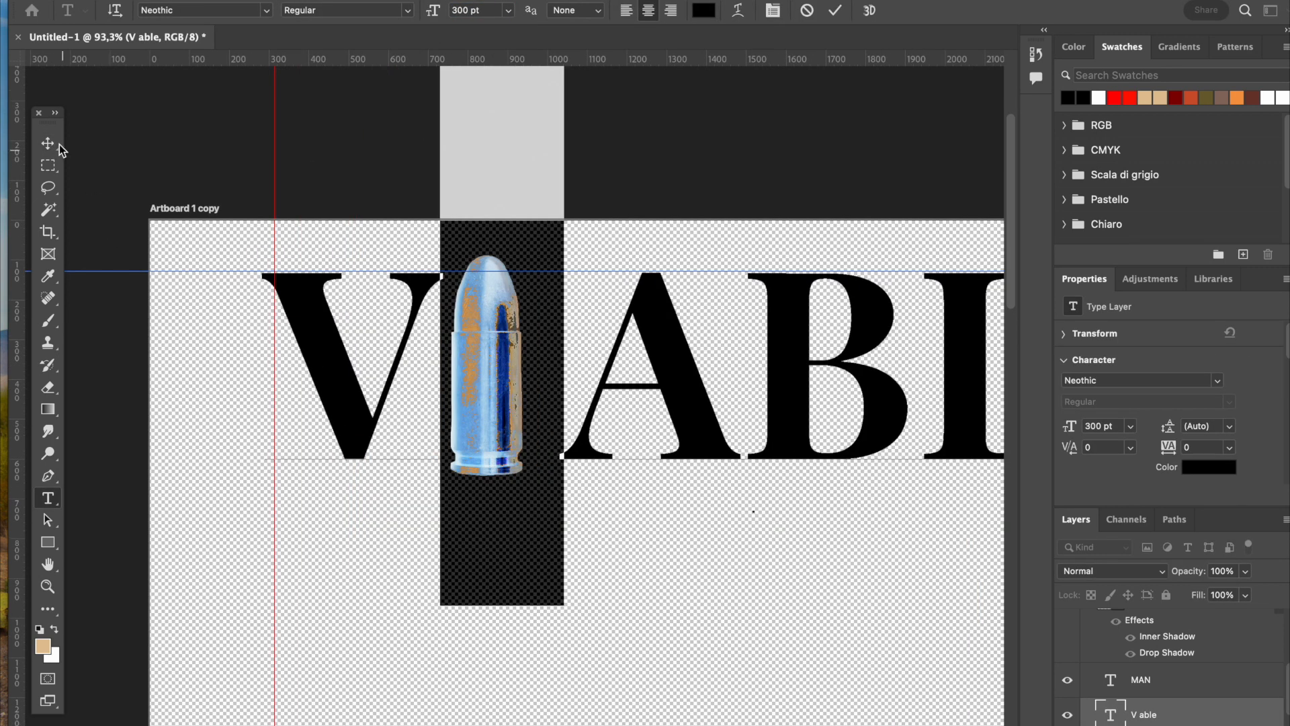
{"action": "left_click", "coordinate": [47, 142]}
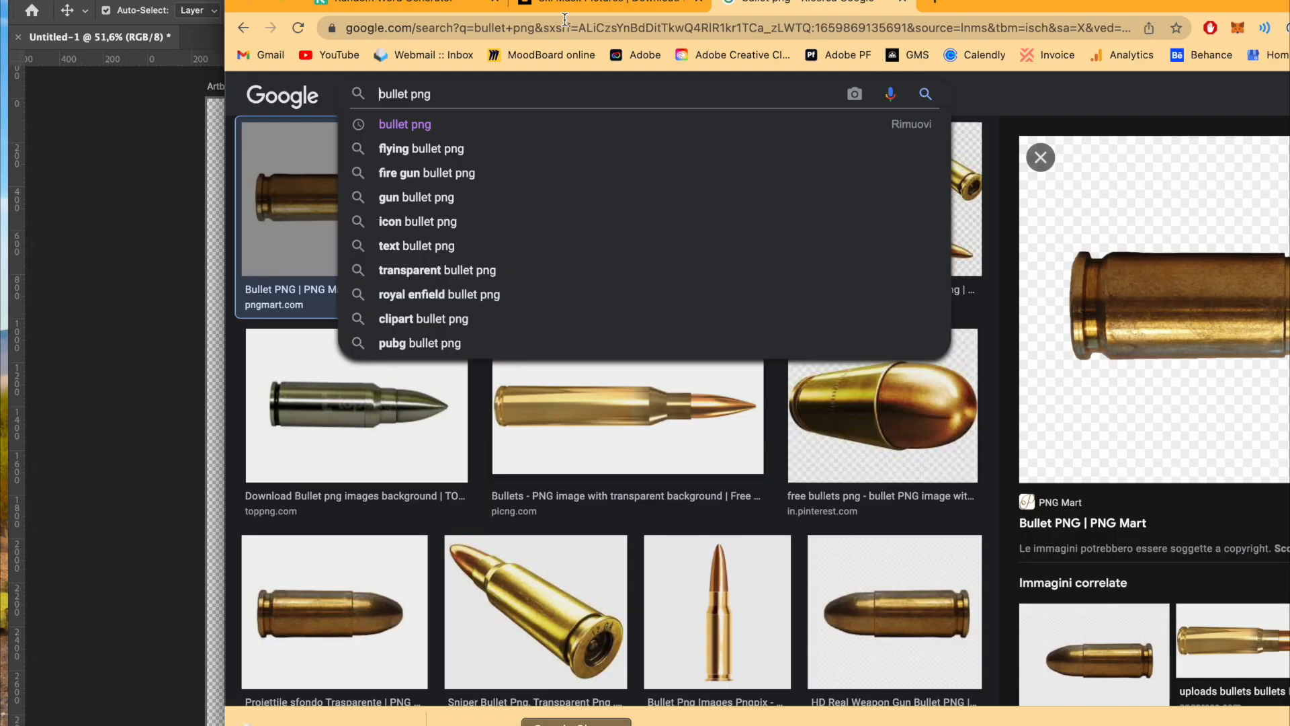
Step: Search 'flower png' and scroll through Unsplash's vintage rose results
{"action": "type", "text": "flower png"}
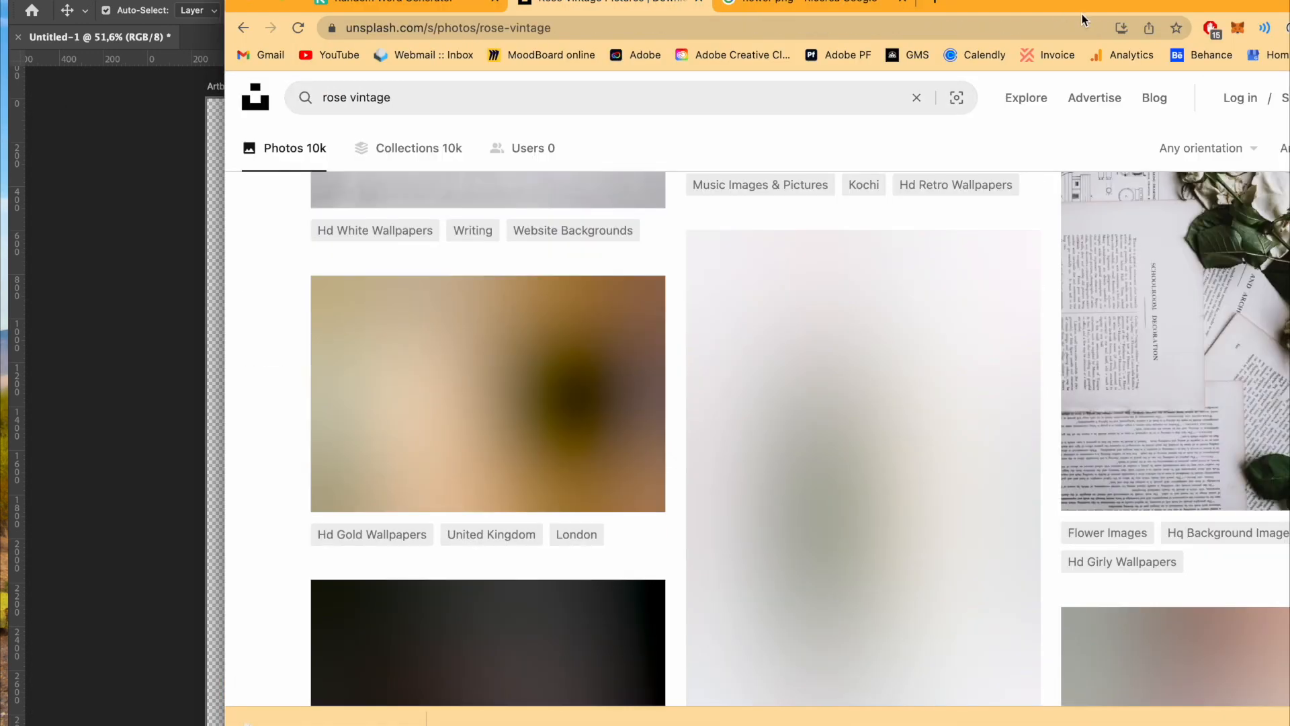
{"action": "scroll", "scroll_direction": "down", "scroll_amount": 3}
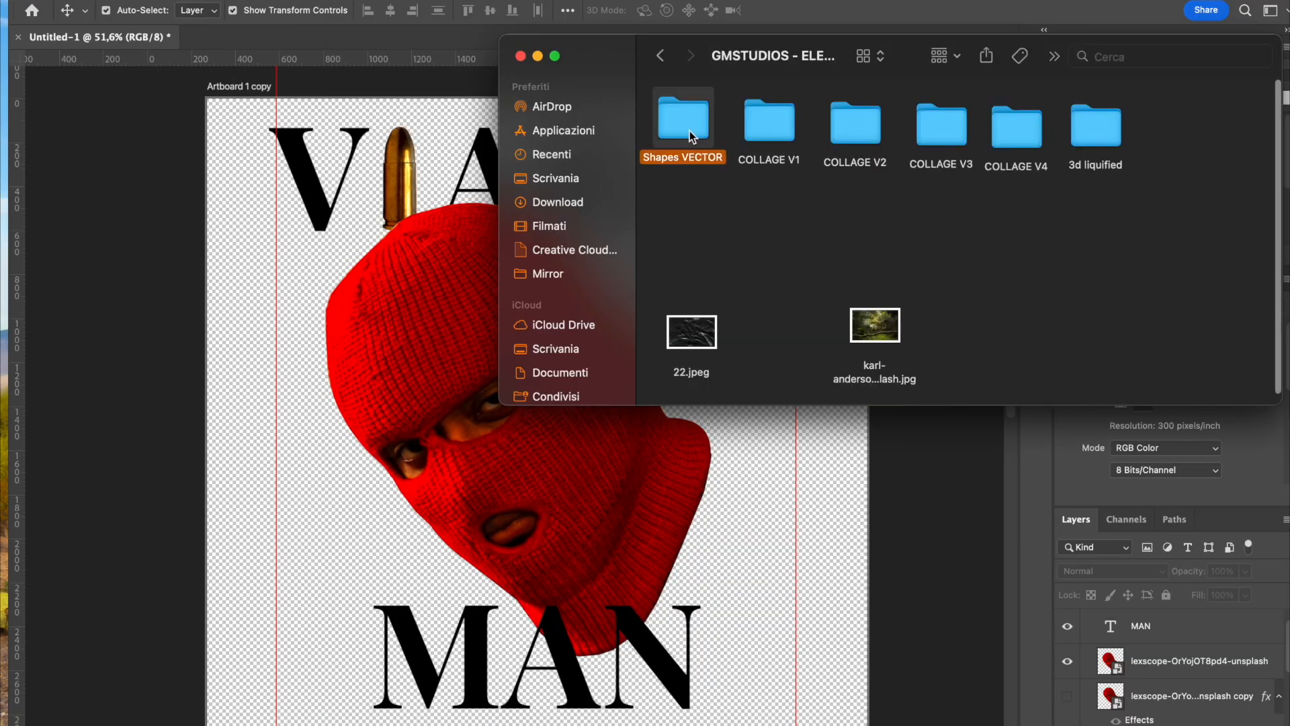
Step: Open the collage elements folder and boost the flower bouquet's saturation
{"action": "double_click", "coordinate": [854, 122]}
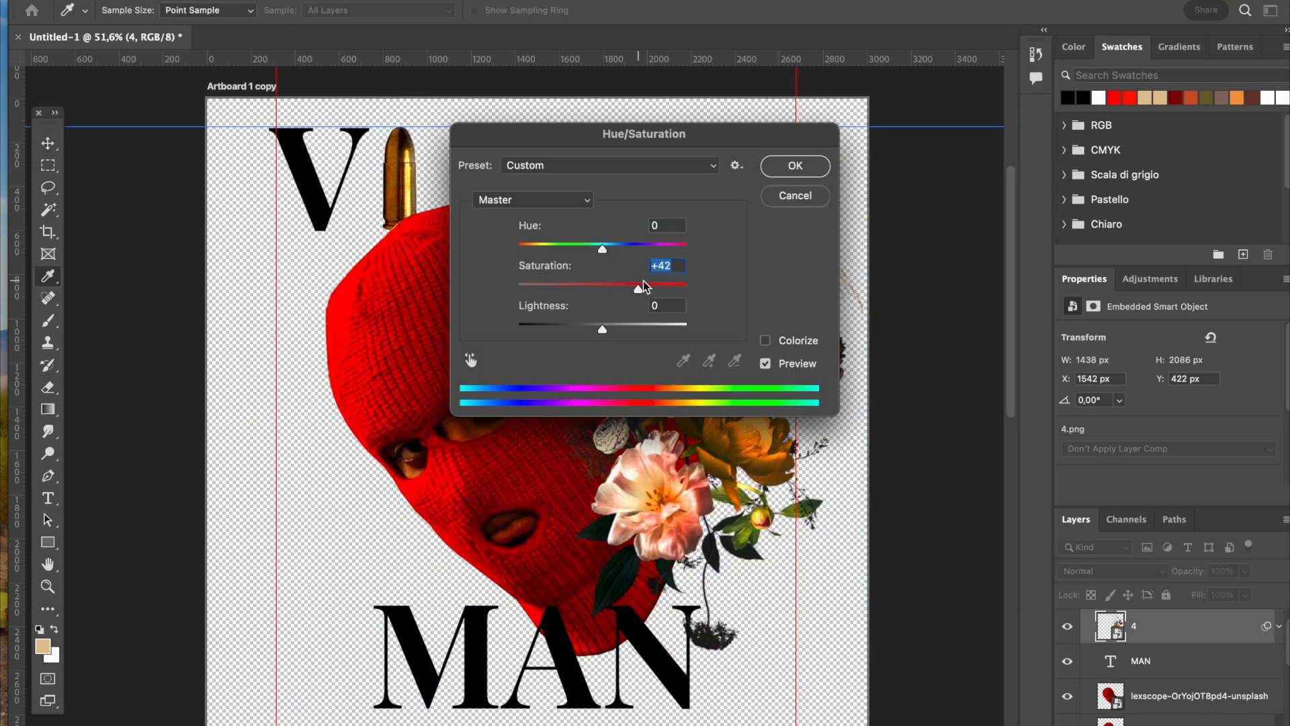
{"action": "left_click", "coordinate": [793, 165]}
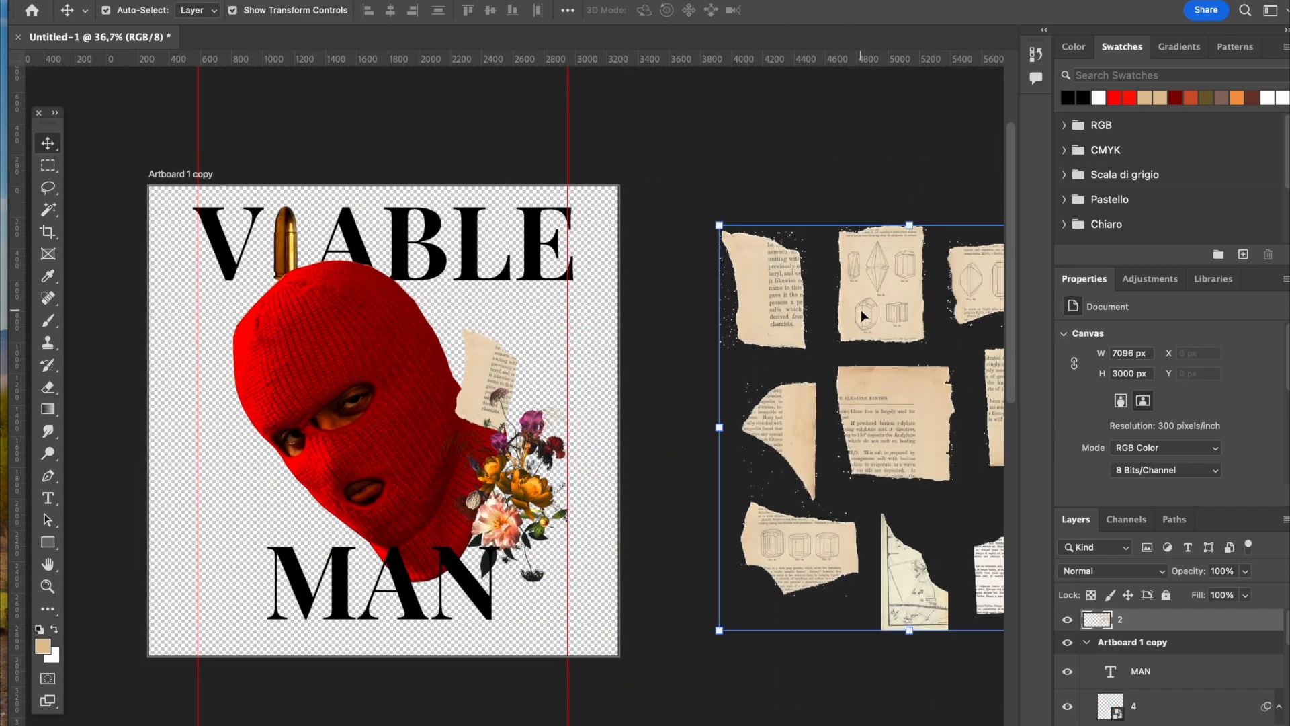
Step: Lasso and place torn paper and newspaper scraps behind the mask, near the flowers and eye
{"action": "left_click", "coordinate": [47, 165]}
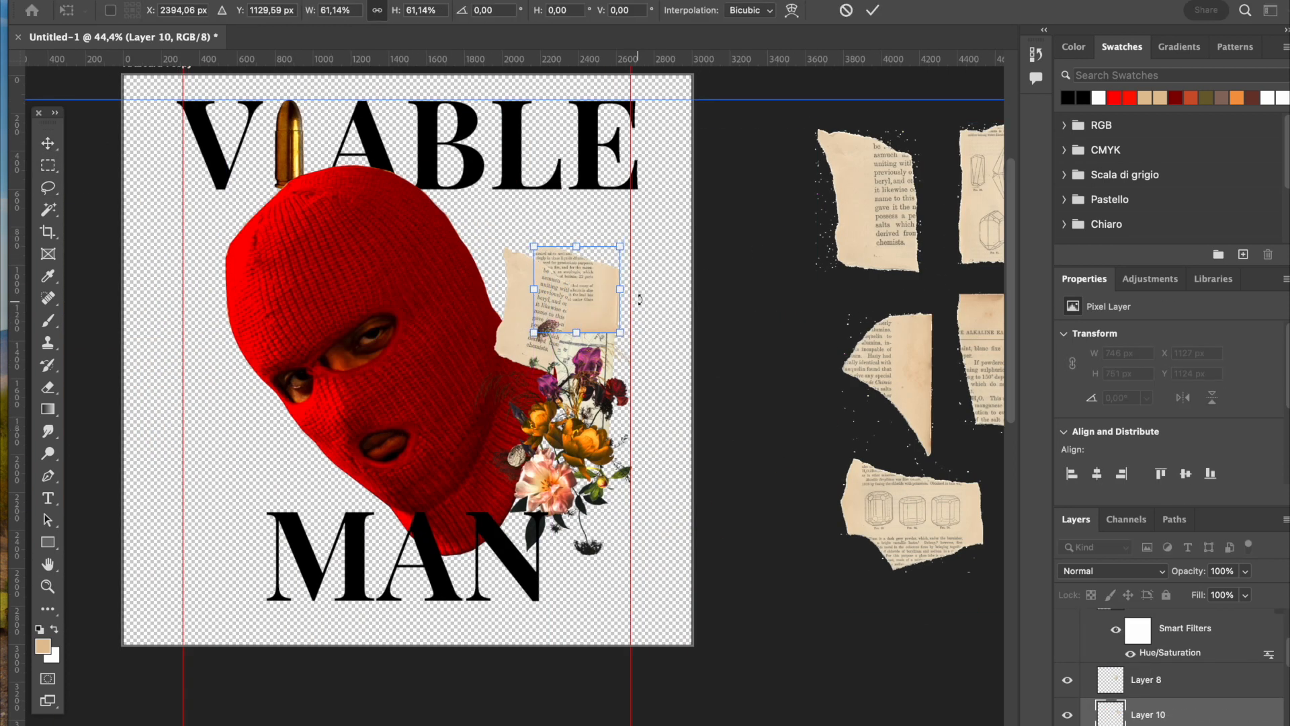
{"action": "left_click", "coordinate": [872, 10]}
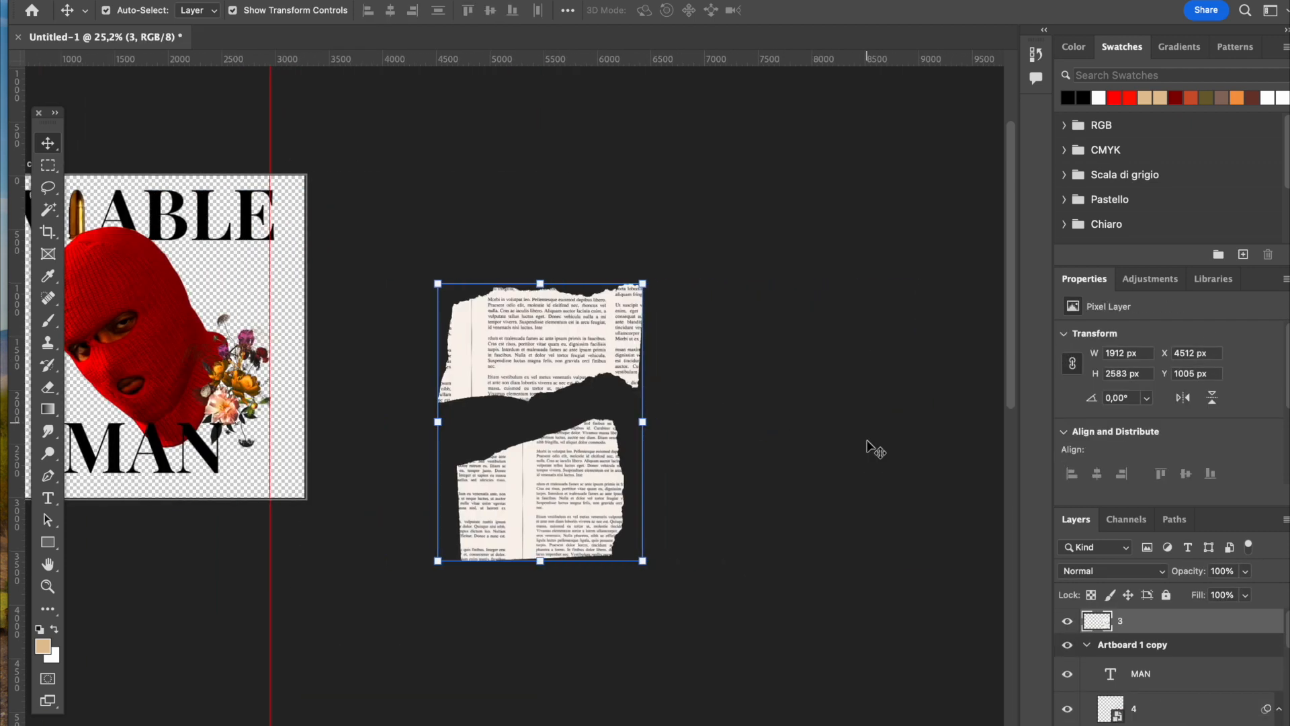
{"action": "left_click", "coordinate": [47, 166]}
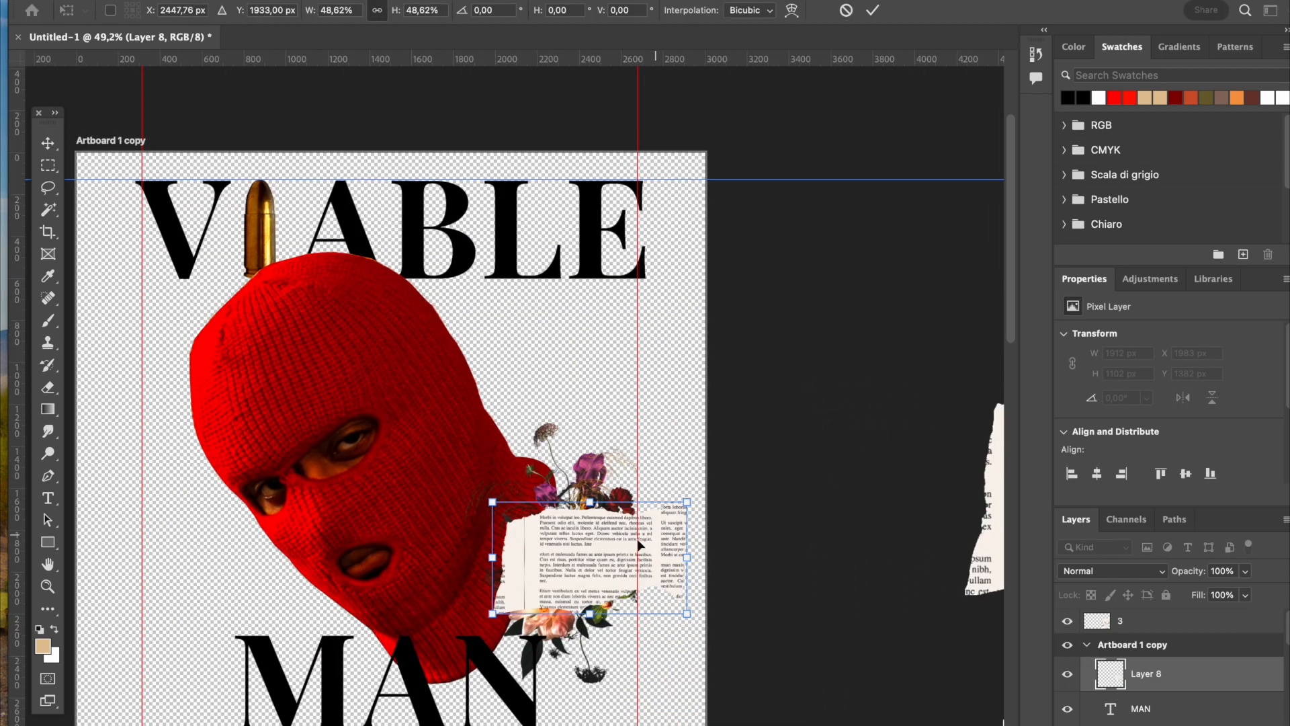
{"action": "left_click", "coordinate": [873, 11]}
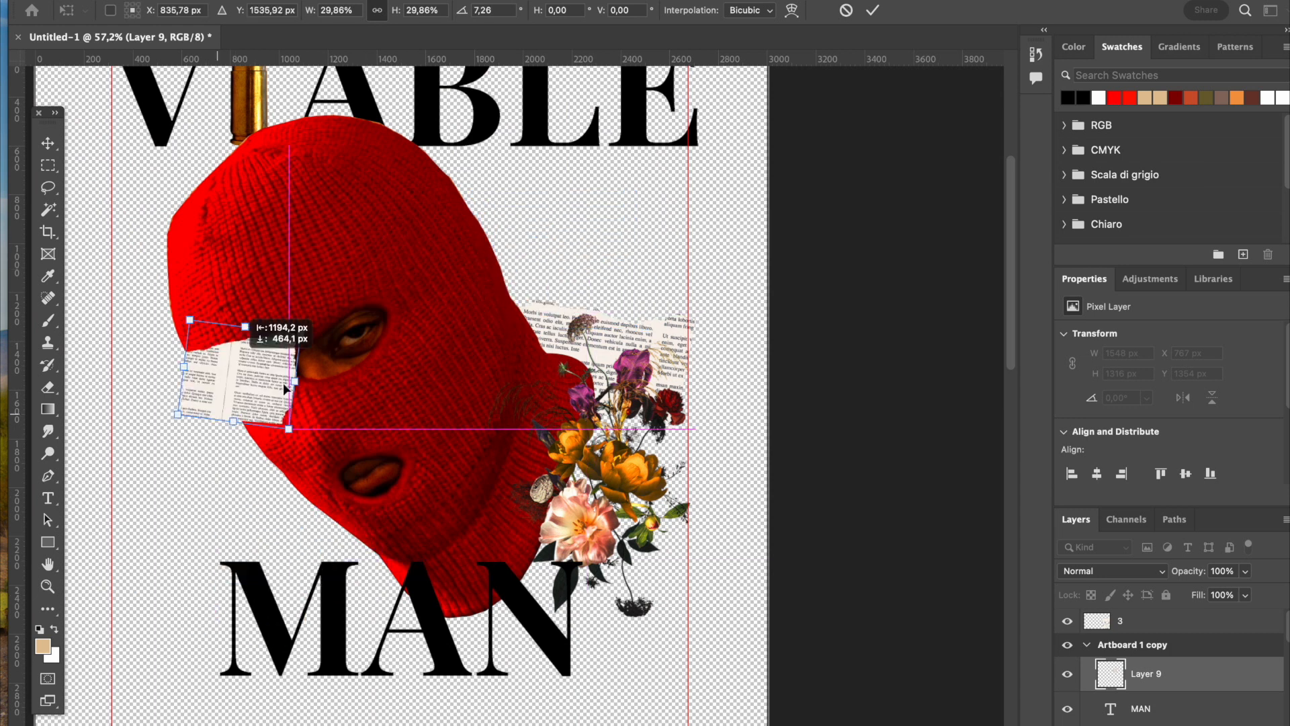
{"action": "left_click", "coordinate": [872, 10]}
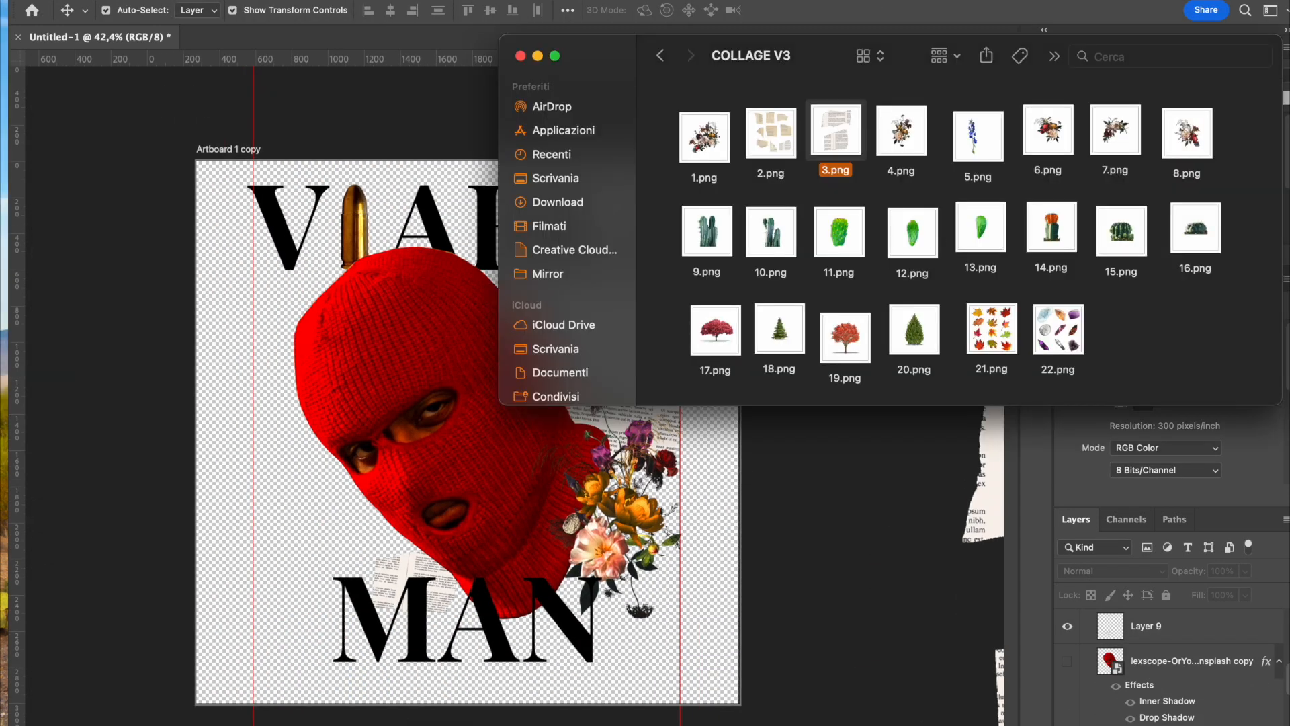
Step: Import the red postage stamp, preview ticket and paper clip images, then reopen an elements folder
{"action": "left_click", "coordinate": [660, 56]}
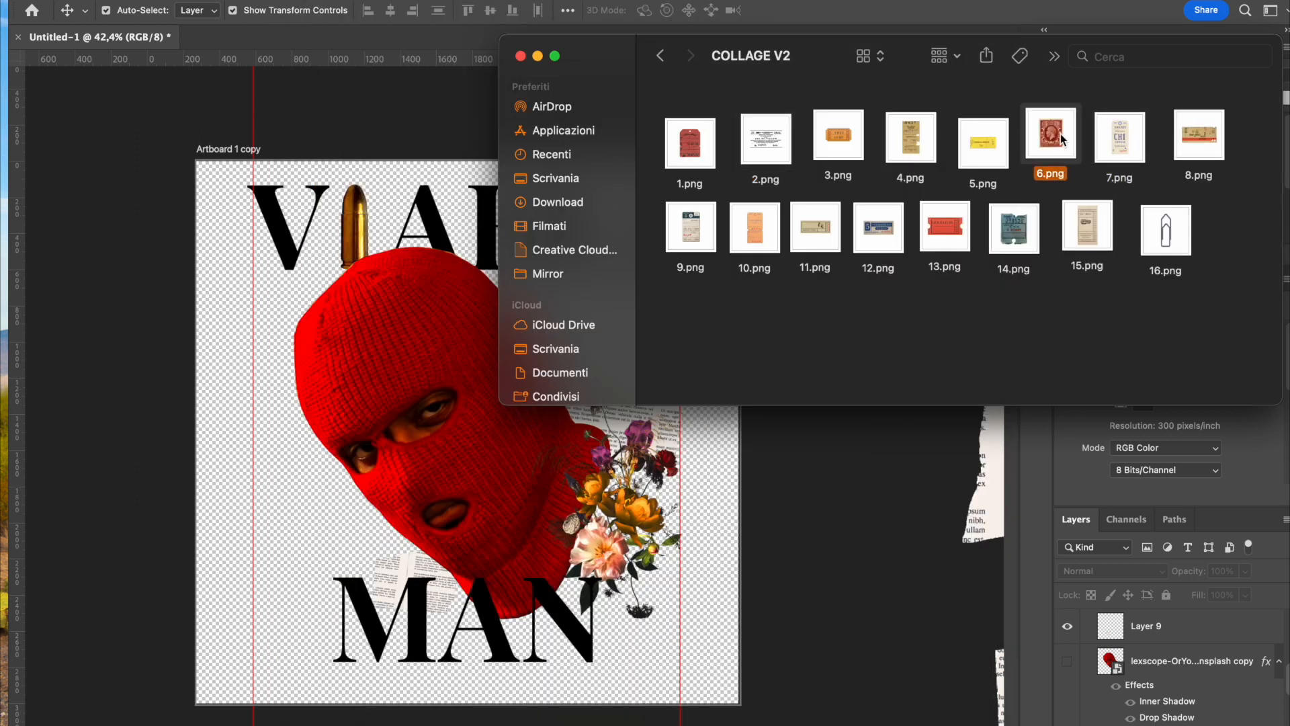
{"action": "double_click", "coordinate": [1050, 137]}
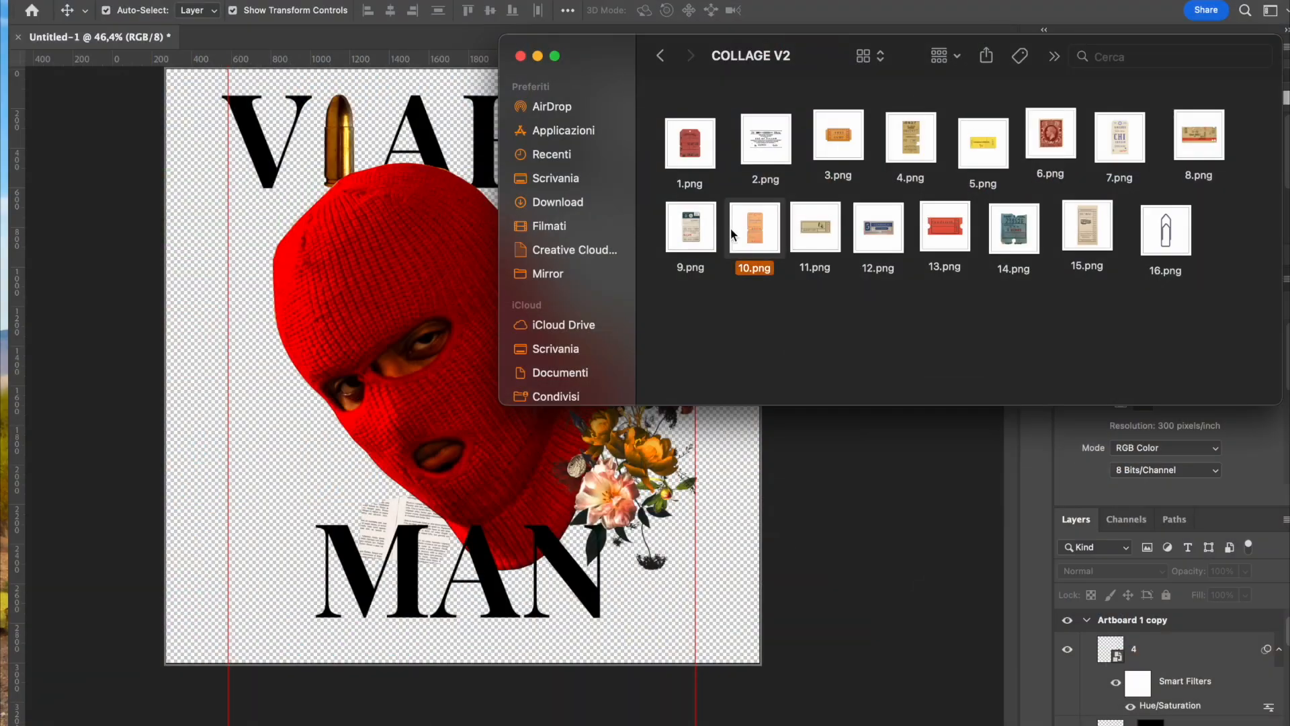
{"action": "left_click", "coordinate": [1165, 228]}
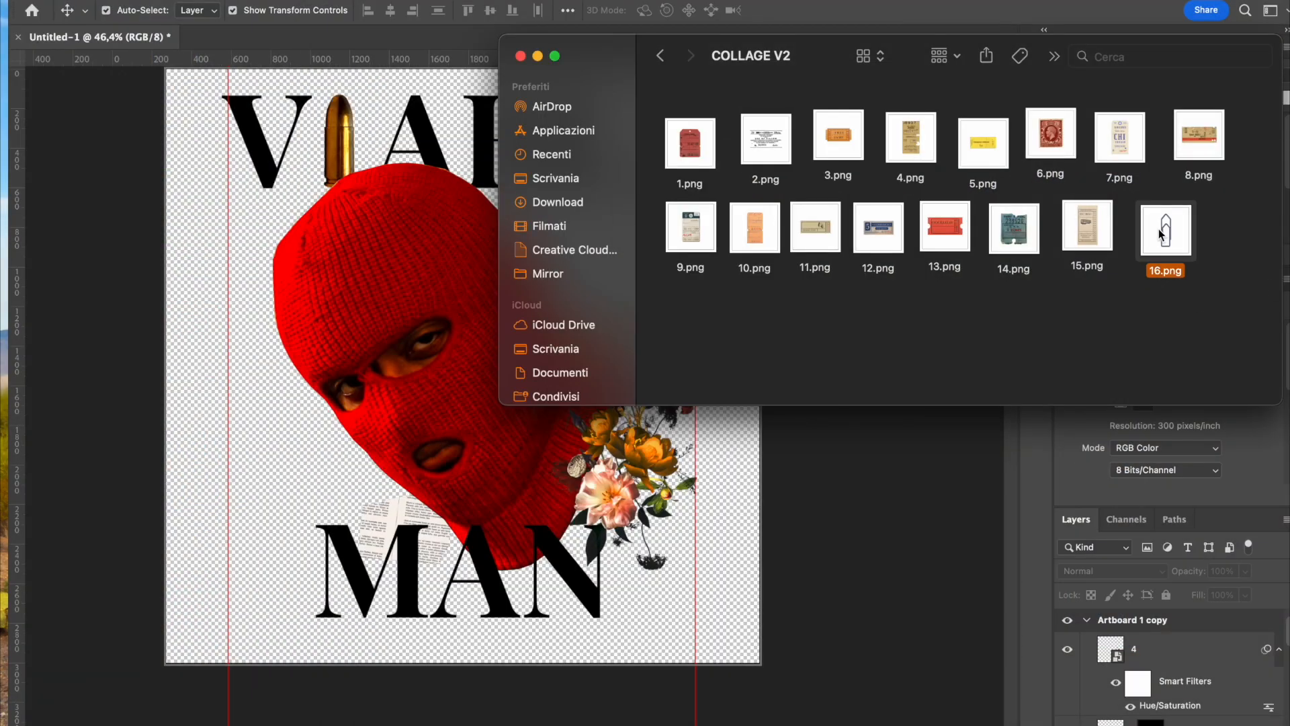
{"action": "left_click", "coordinate": [753, 226]}
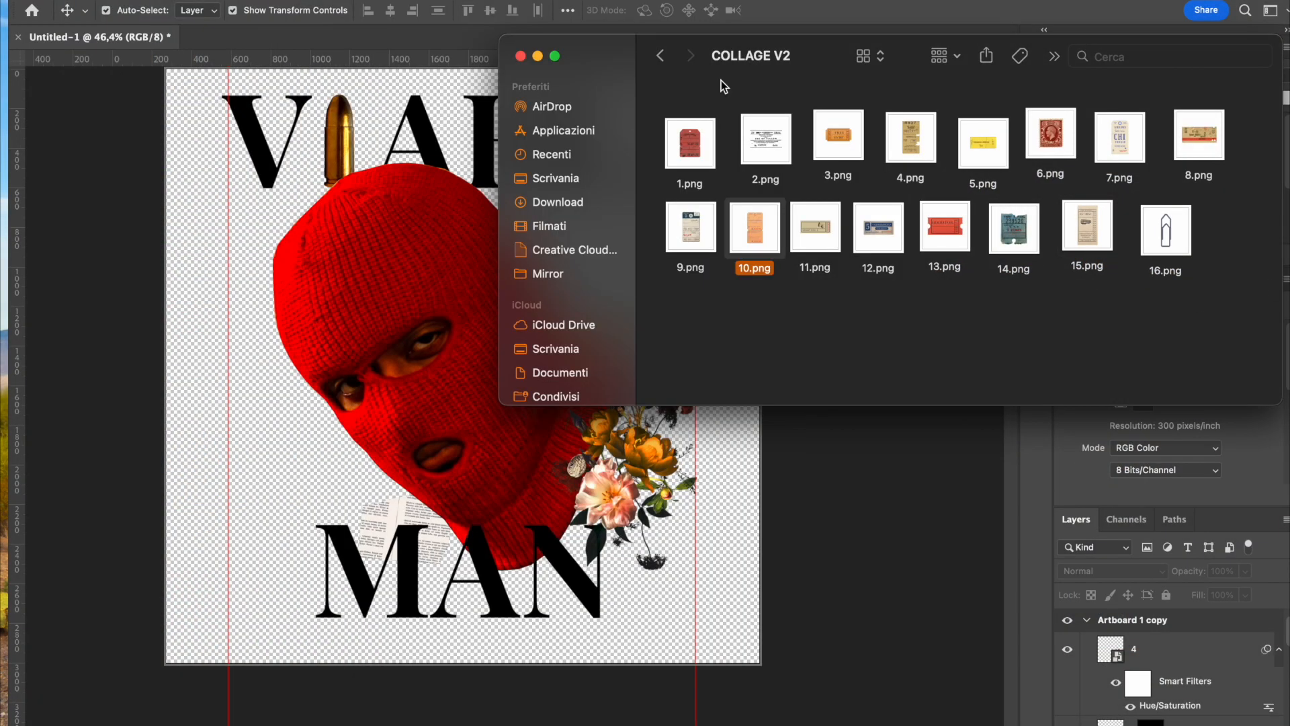
{"action": "left_click", "coordinate": [660, 56]}
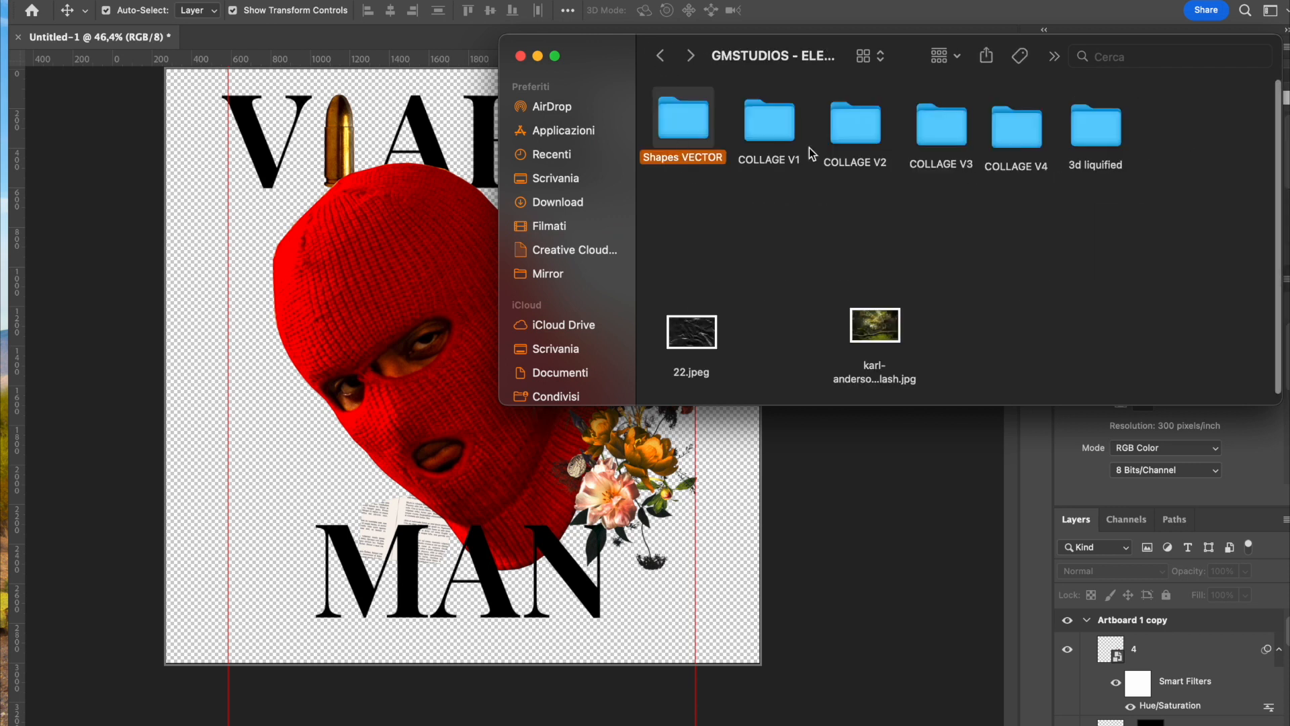
{"action": "double_click", "coordinate": [768, 120]}
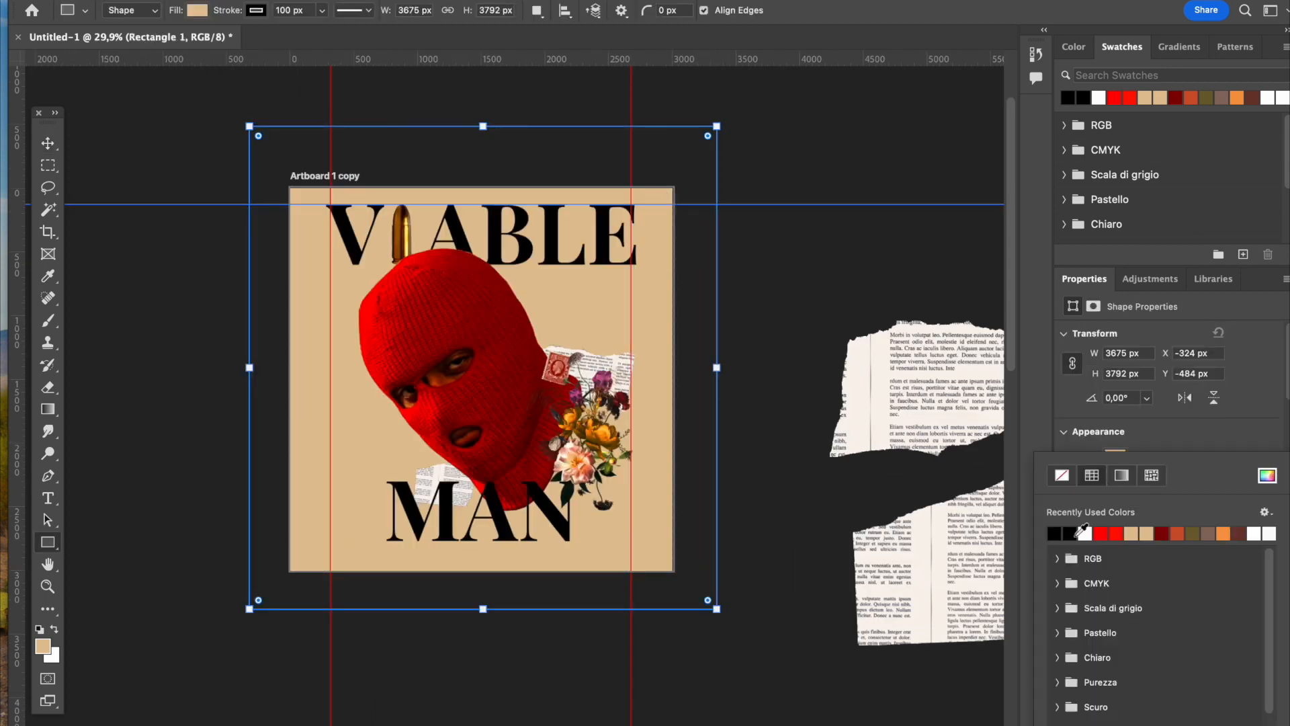
Step: Fill a full-canvas background rectangle and give a newspaper scrap a Multiply 35% drop shadow
{"action": "left_click", "coordinate": [48, 145]}
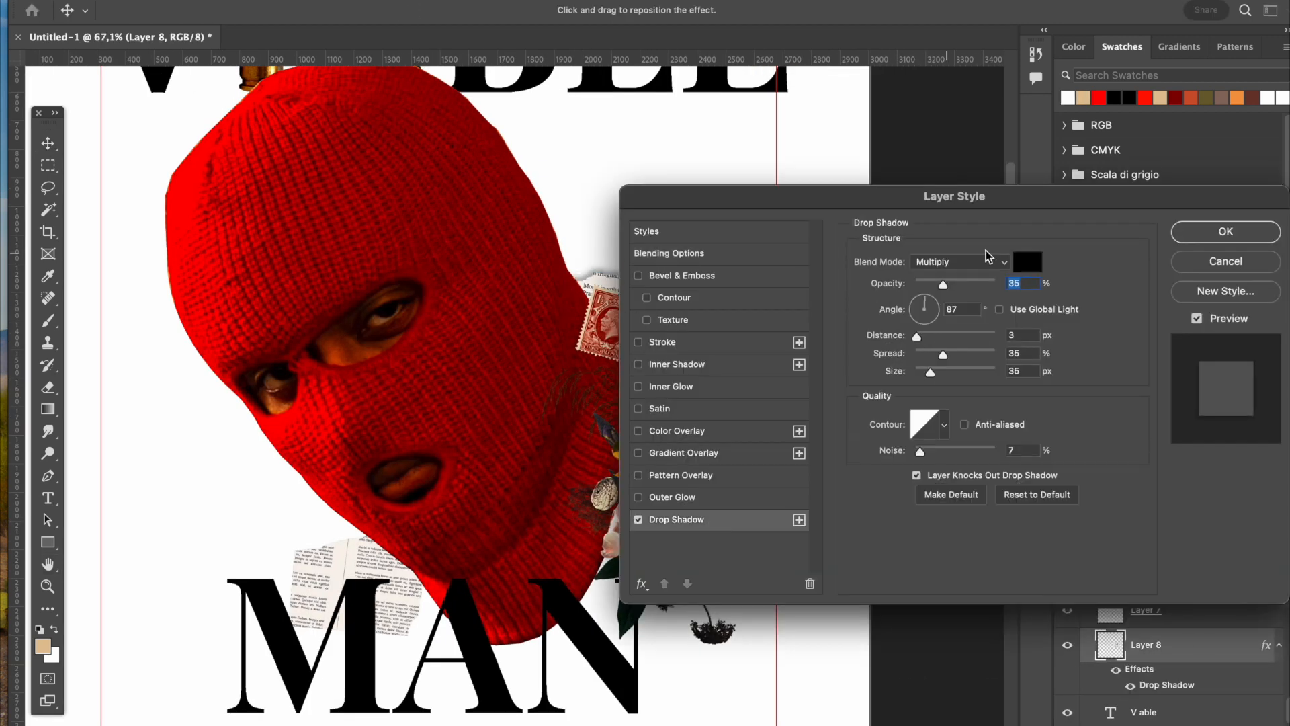
{"action": "left_click", "coordinate": [669, 253]}
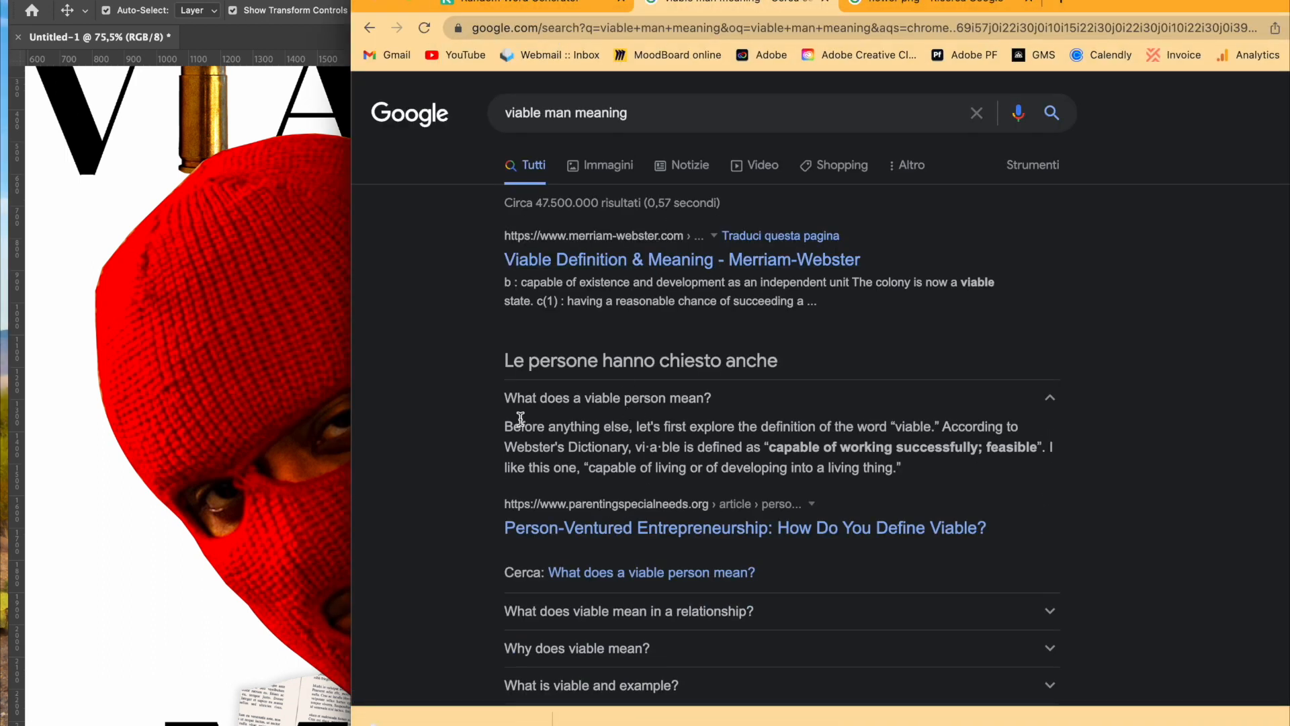
Step: Read what 'viable' means, then search 'escape plan vint' and 'viable animl' image results
{"action": "left_click", "coordinate": [627, 611]}
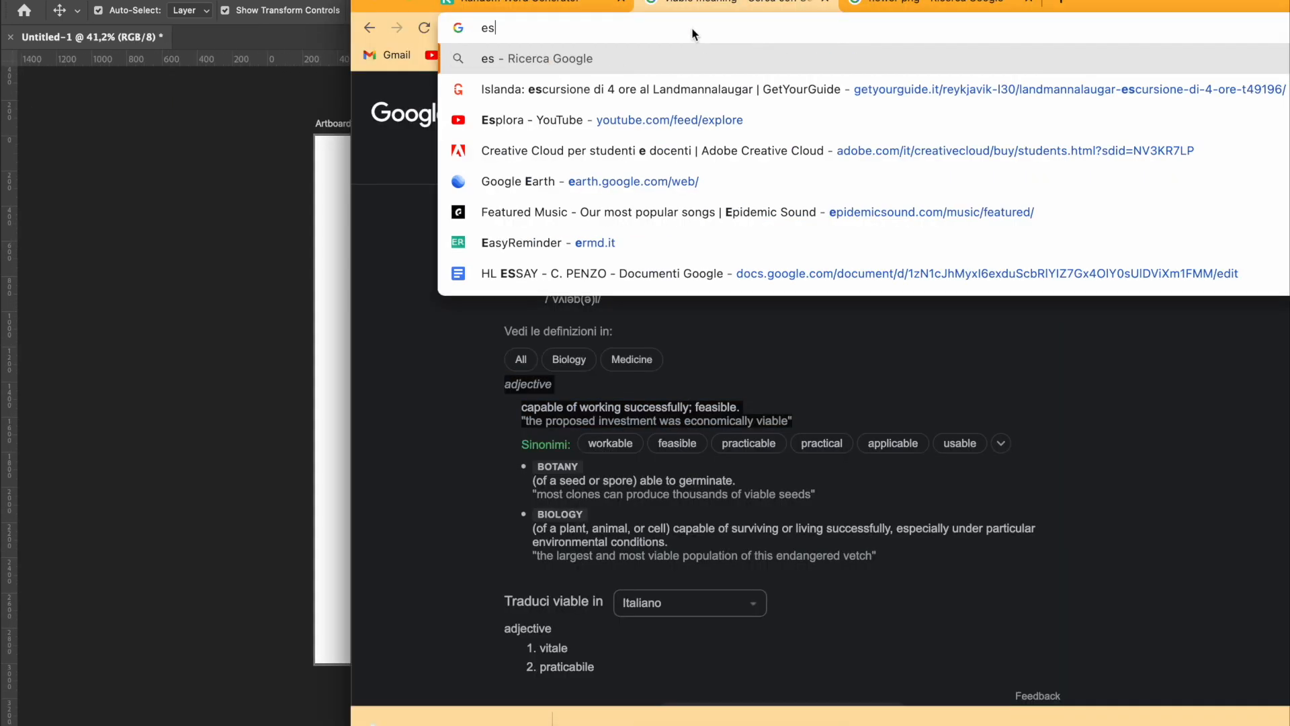
{"action": "type", "text": "escape plan vint"}
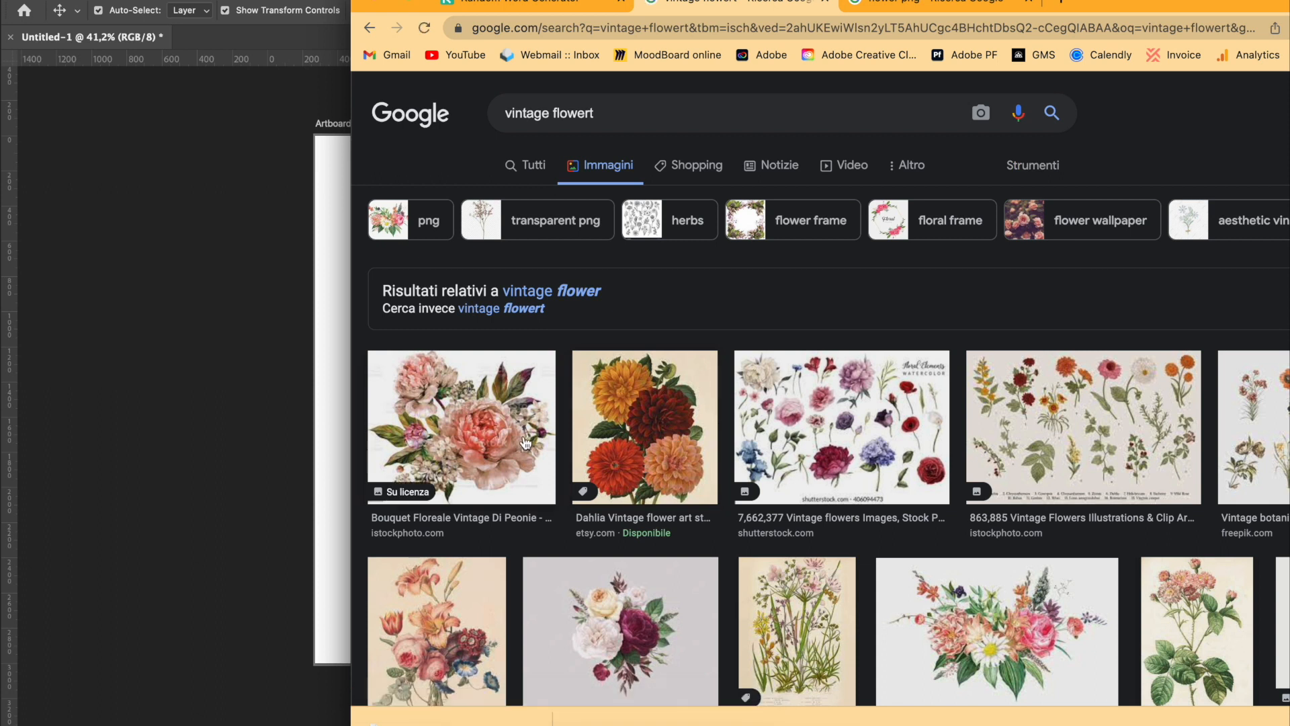
{"action": "type", "text": "viable animl"}
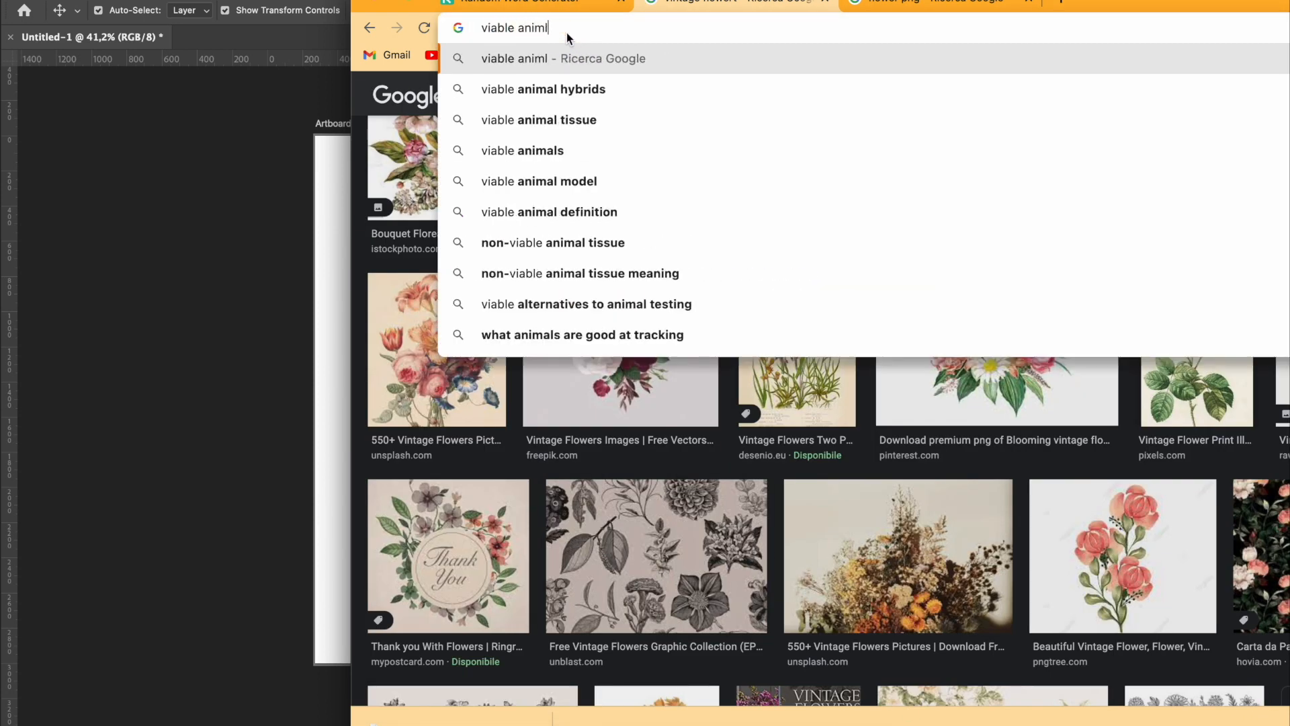
{"action": "left_click", "coordinate": [522, 150]}
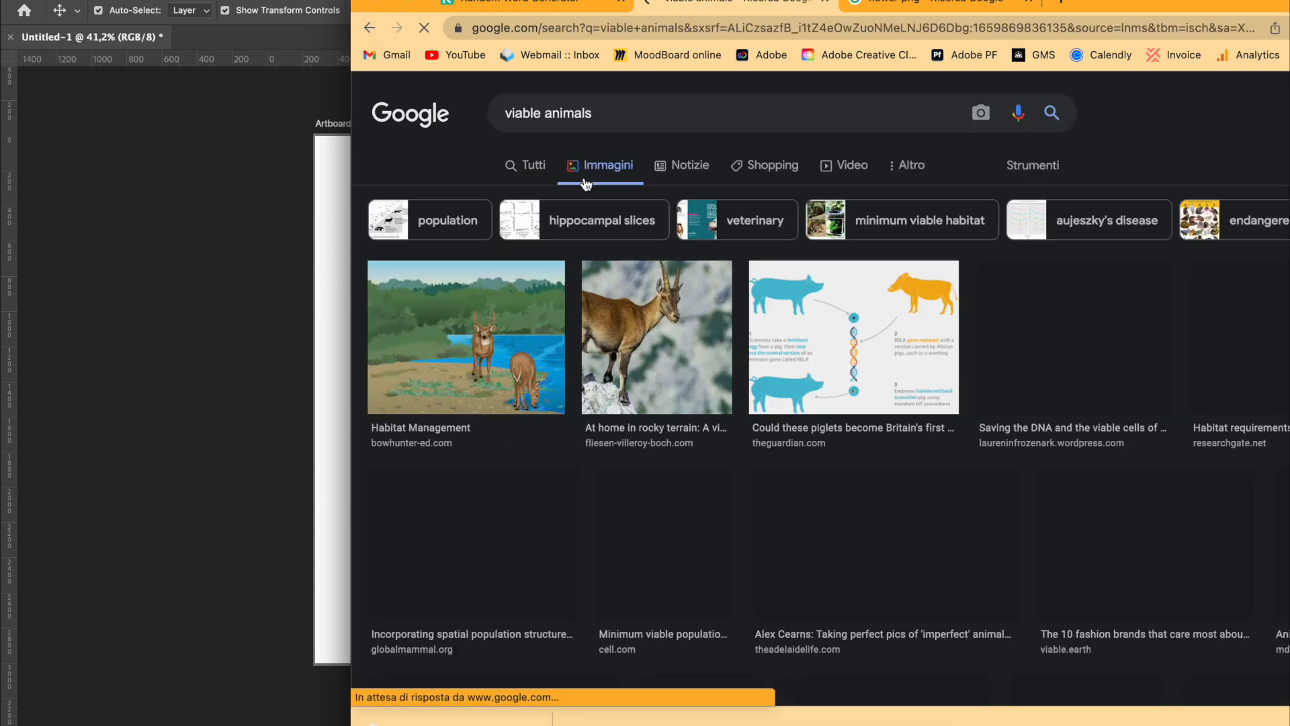
{"action": "left_click", "coordinate": [1072, 337]}
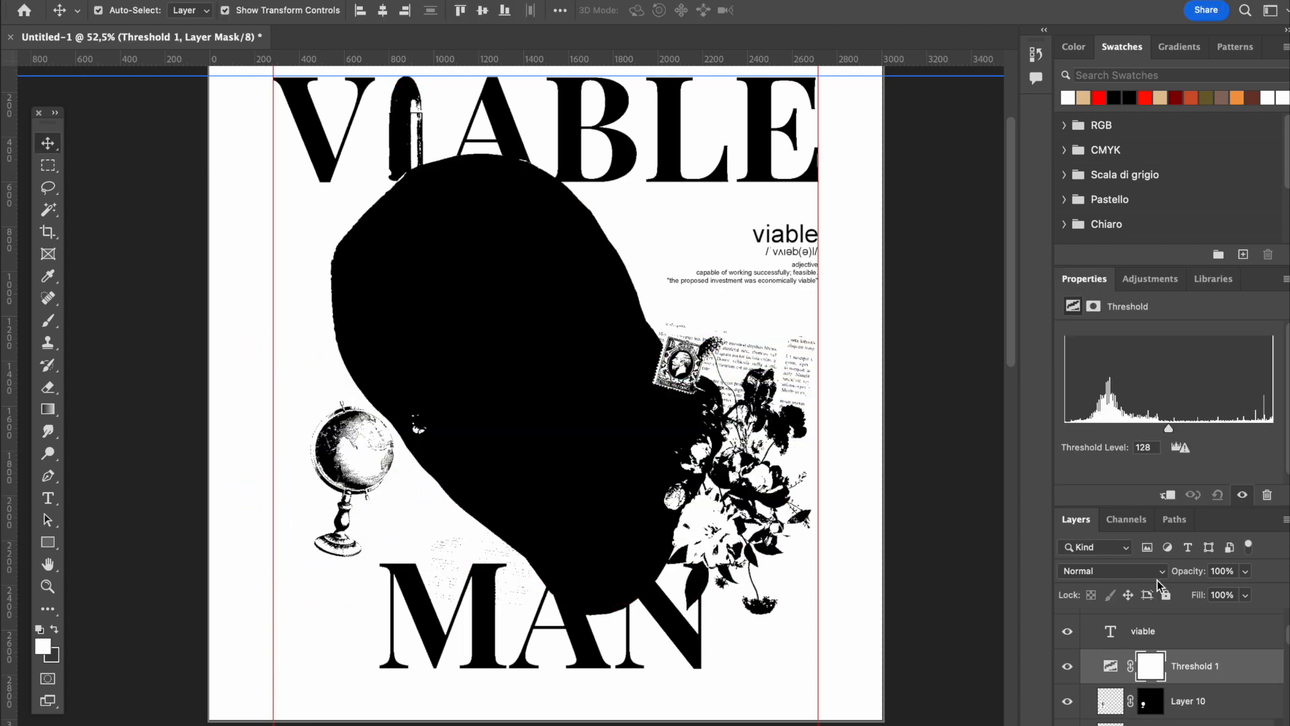
Step: Delete the Threshold adjustment layer and place the crumpled foil scrap beside the mask's eye
{"action": "left_click", "coordinate": [1187, 700]}
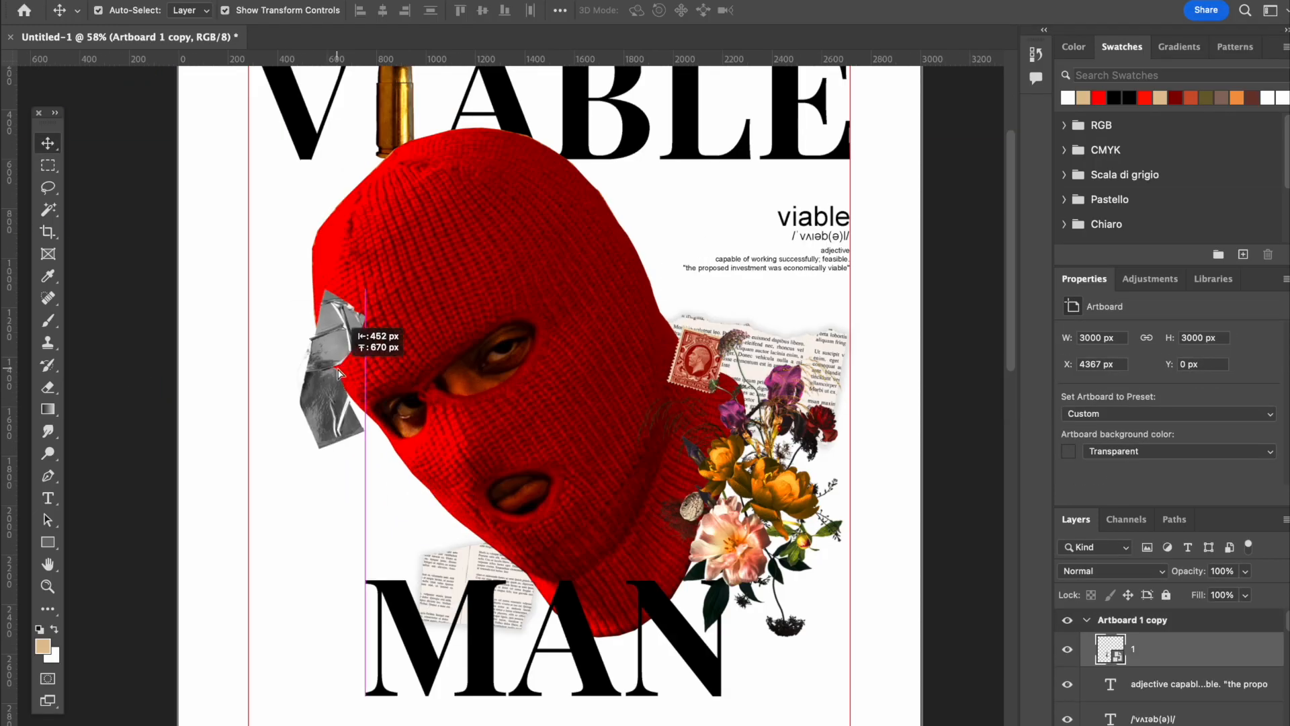
{"action": "left_click", "coordinate": [765, 259]}
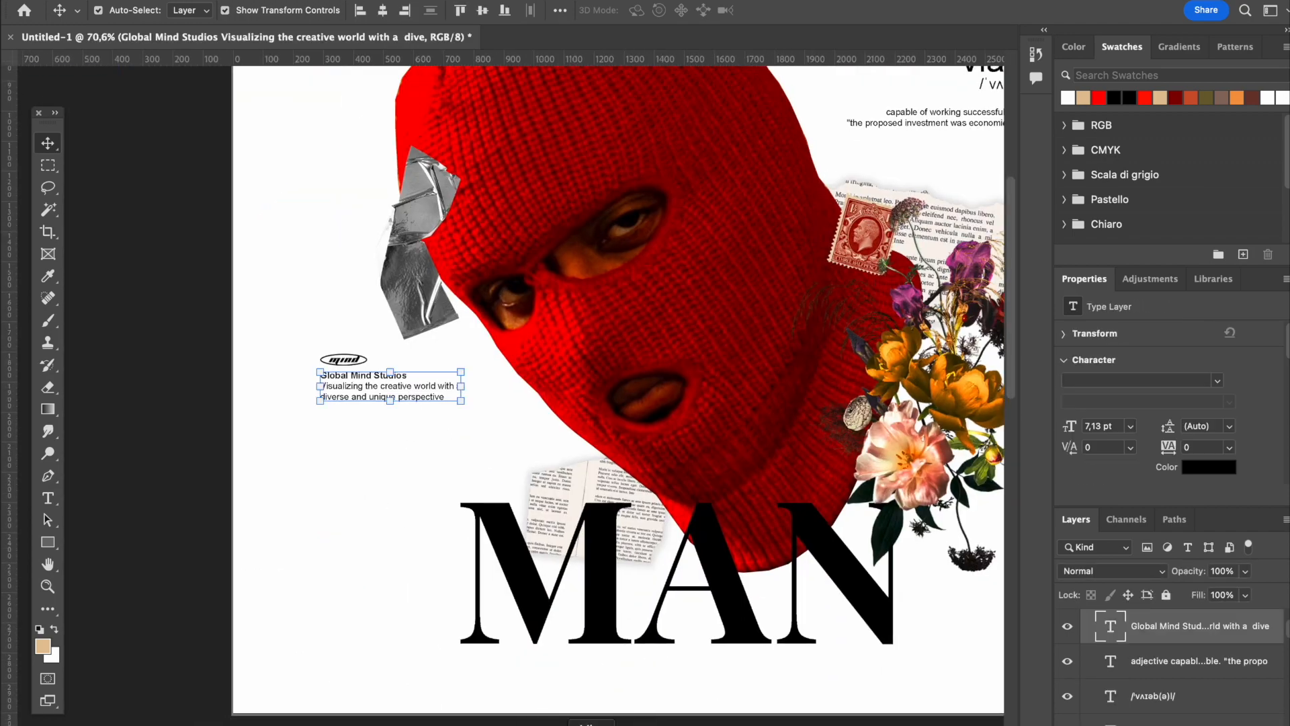
Step: Place cactus cutouts behind the mask, apply Temperature +42, Saturation +49, and Hue/Saturation
{"action": "type", "text": "gmstud"}
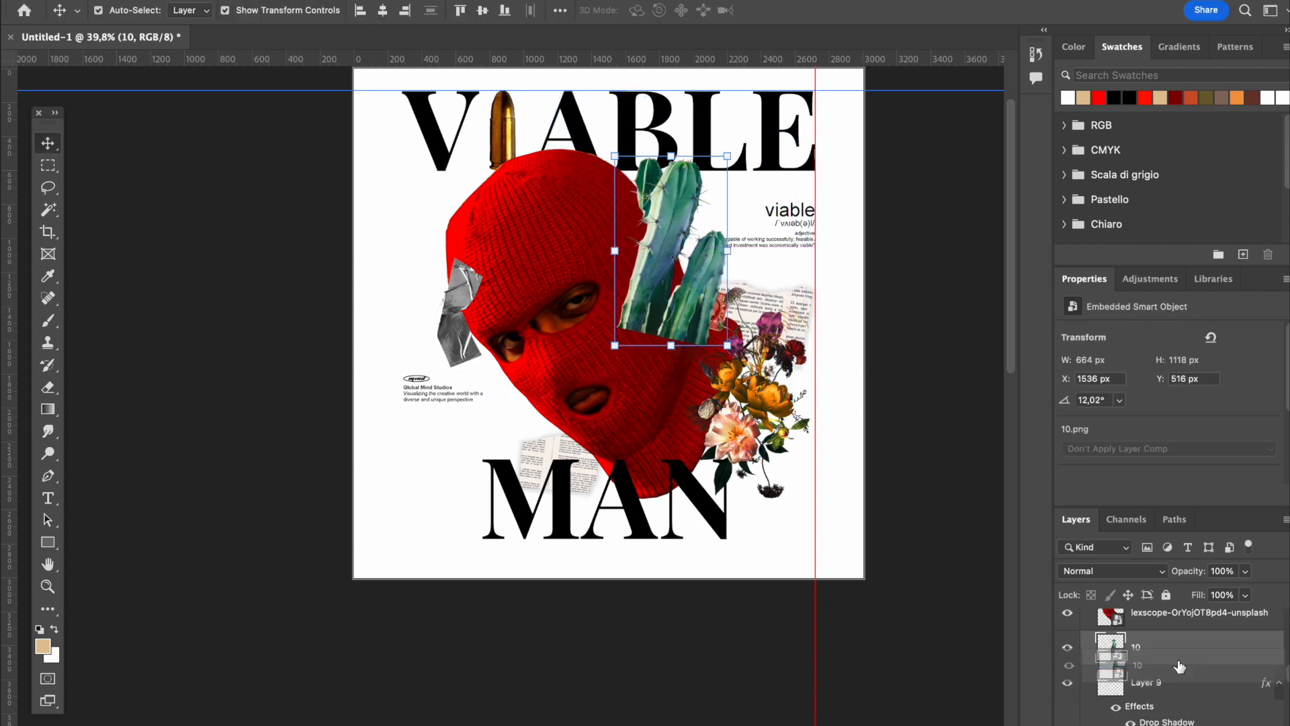
{"action": "left_click", "coordinate": [1068, 647]}
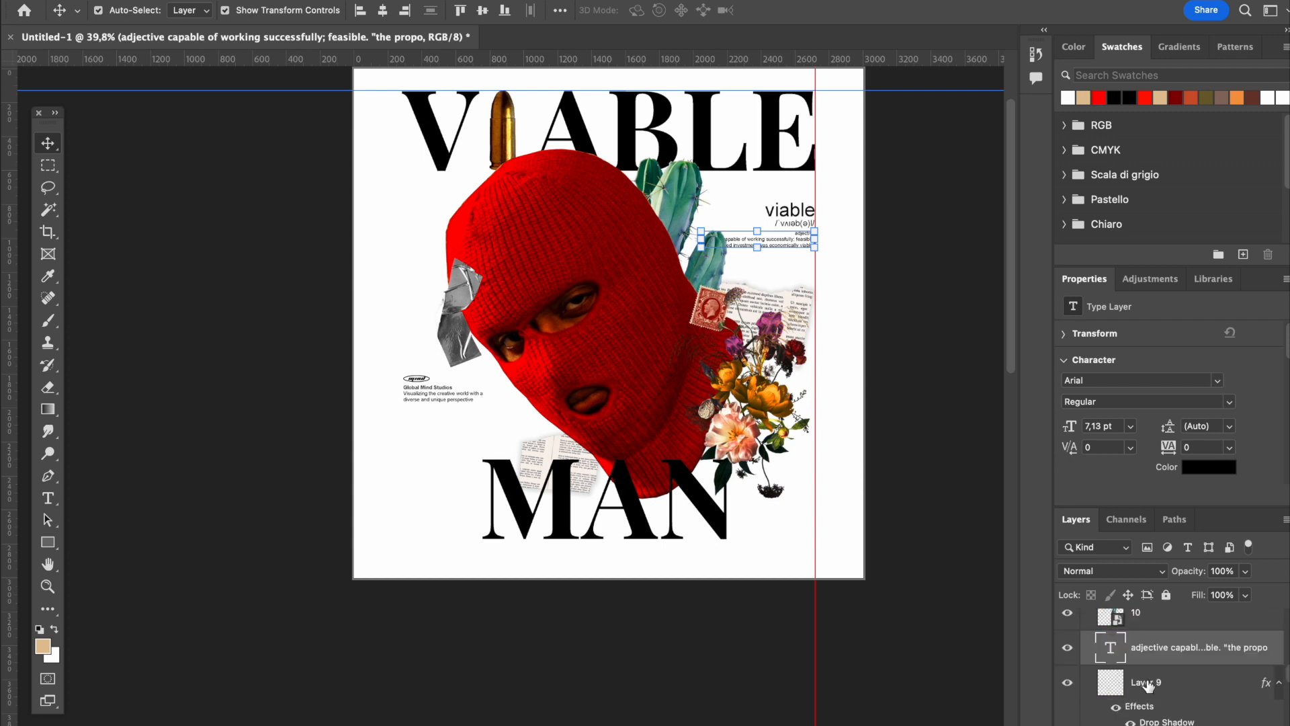
{"action": "left_click", "coordinate": [1137, 626]}
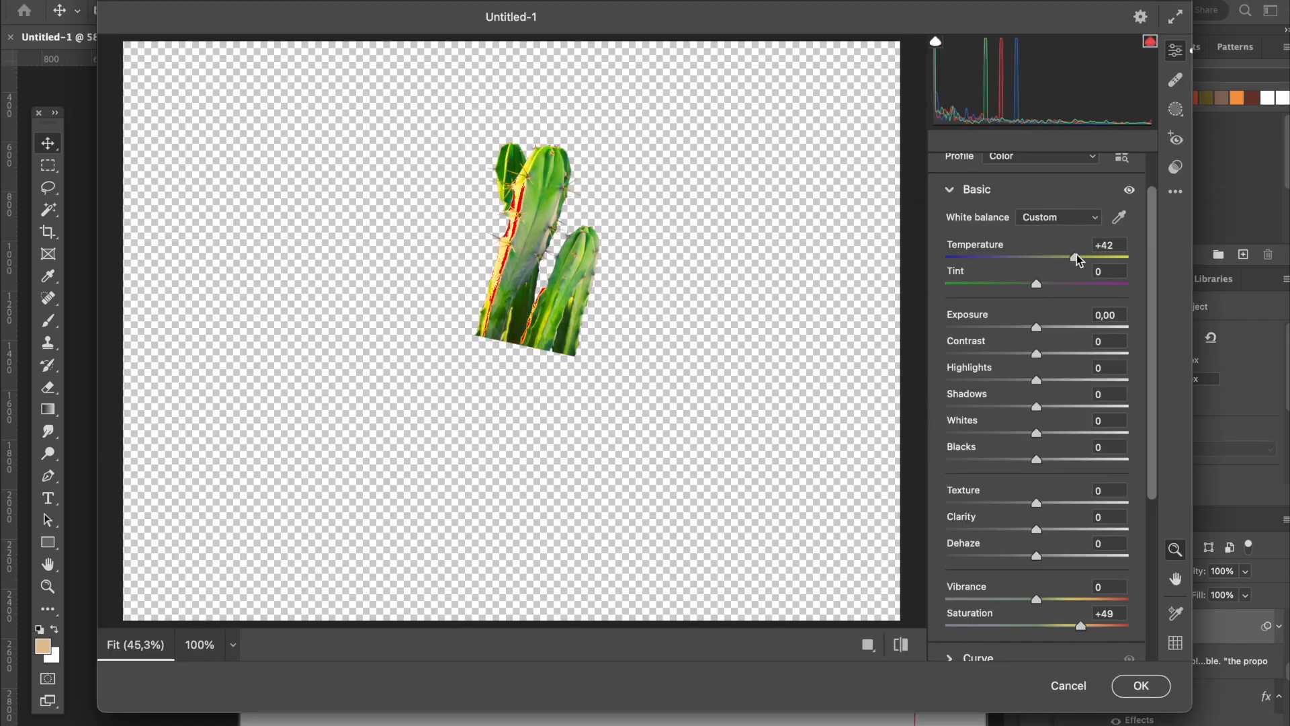
{"action": "left_click", "coordinate": [1141, 686]}
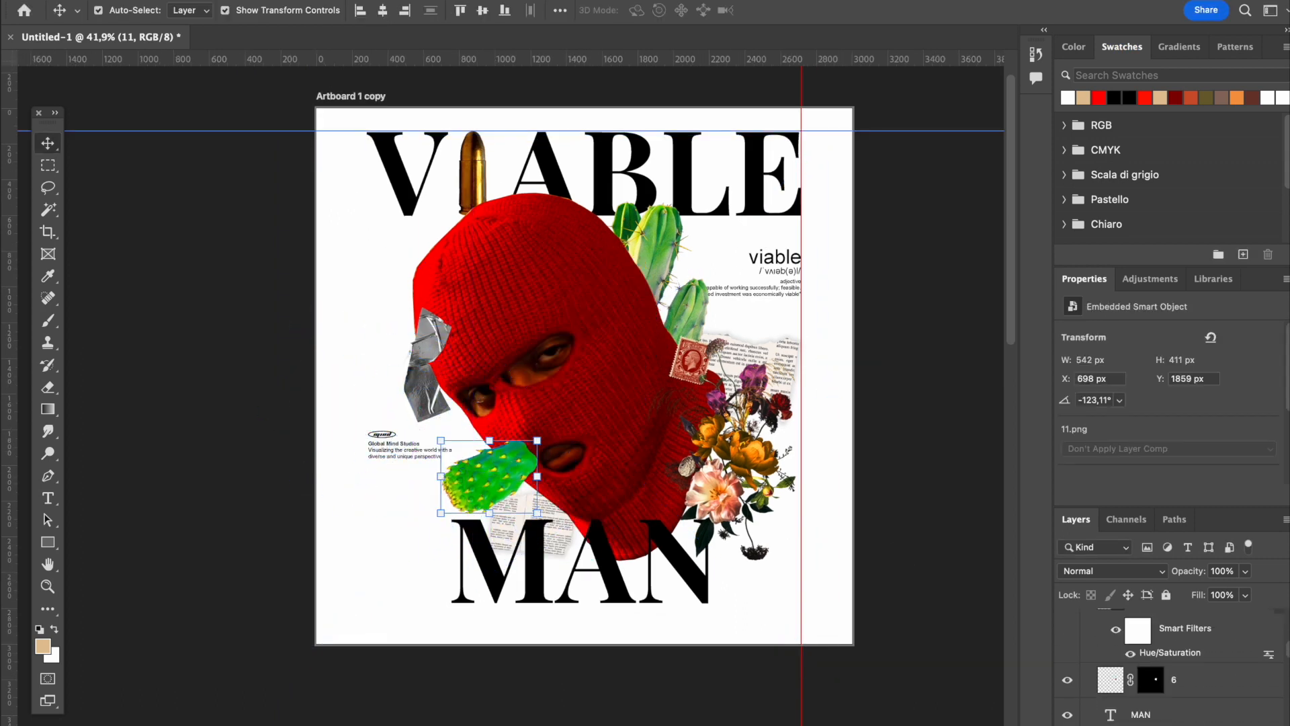
{"action": "double_click", "coordinate": [1170, 652]}
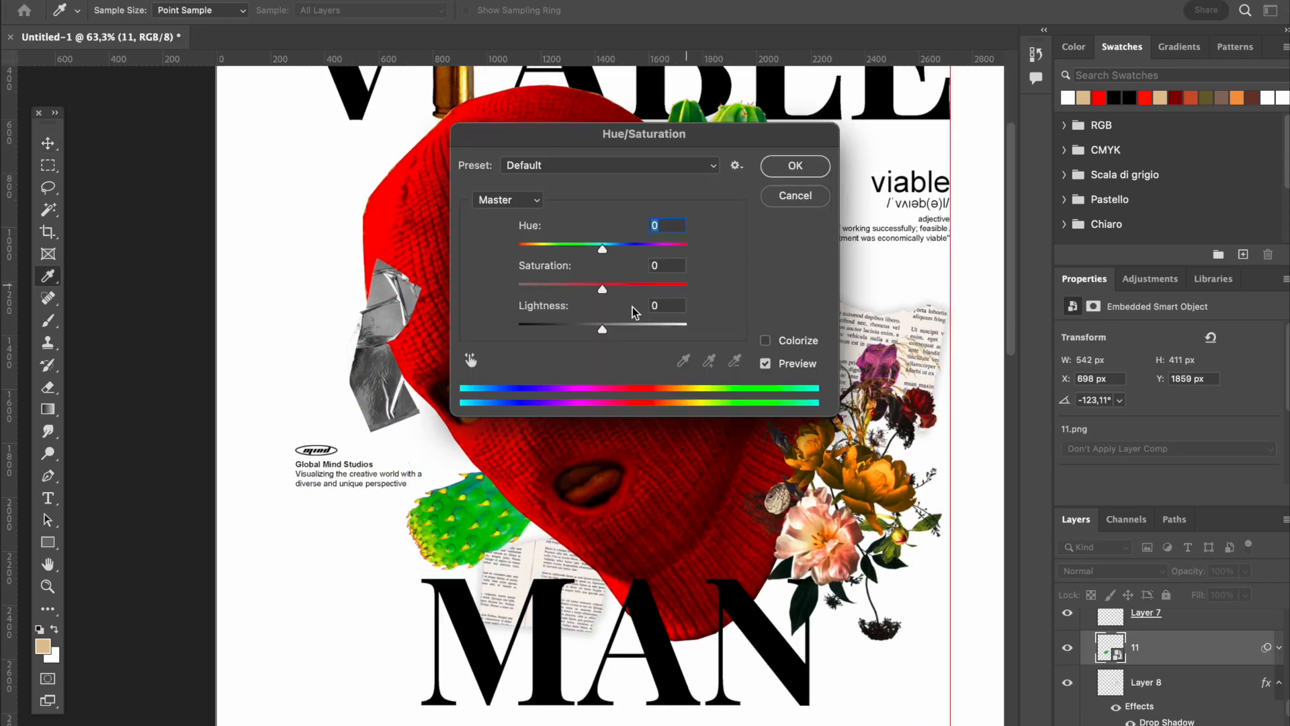
{"action": "left_click", "coordinate": [792, 166]}
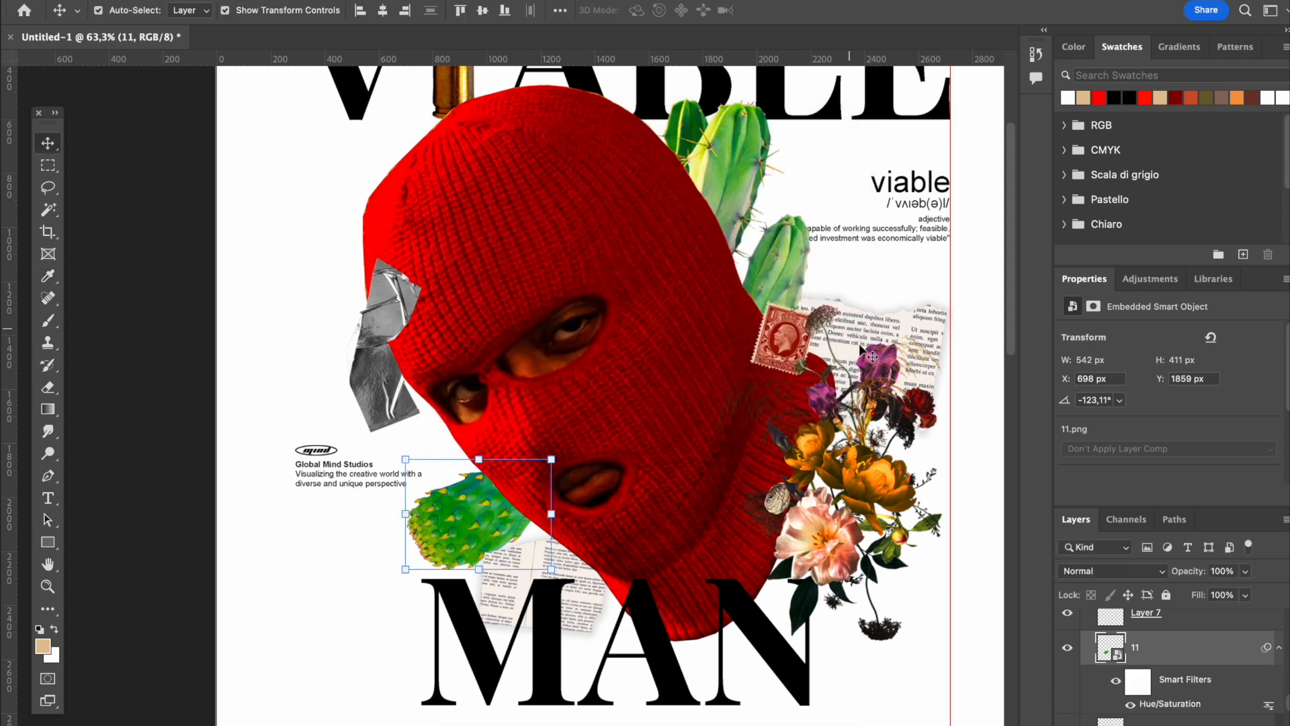